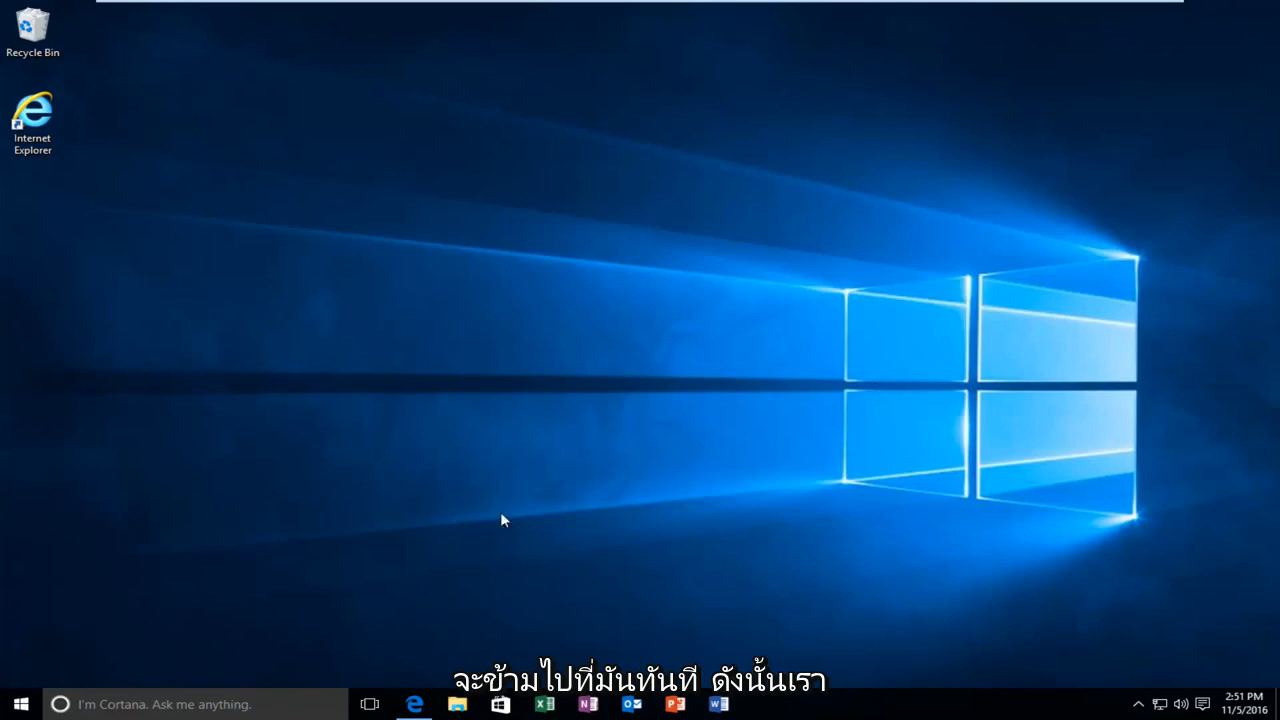
# Search the Start menu for 'ser' to find the Services tool
pyautogui.click(20, 704)
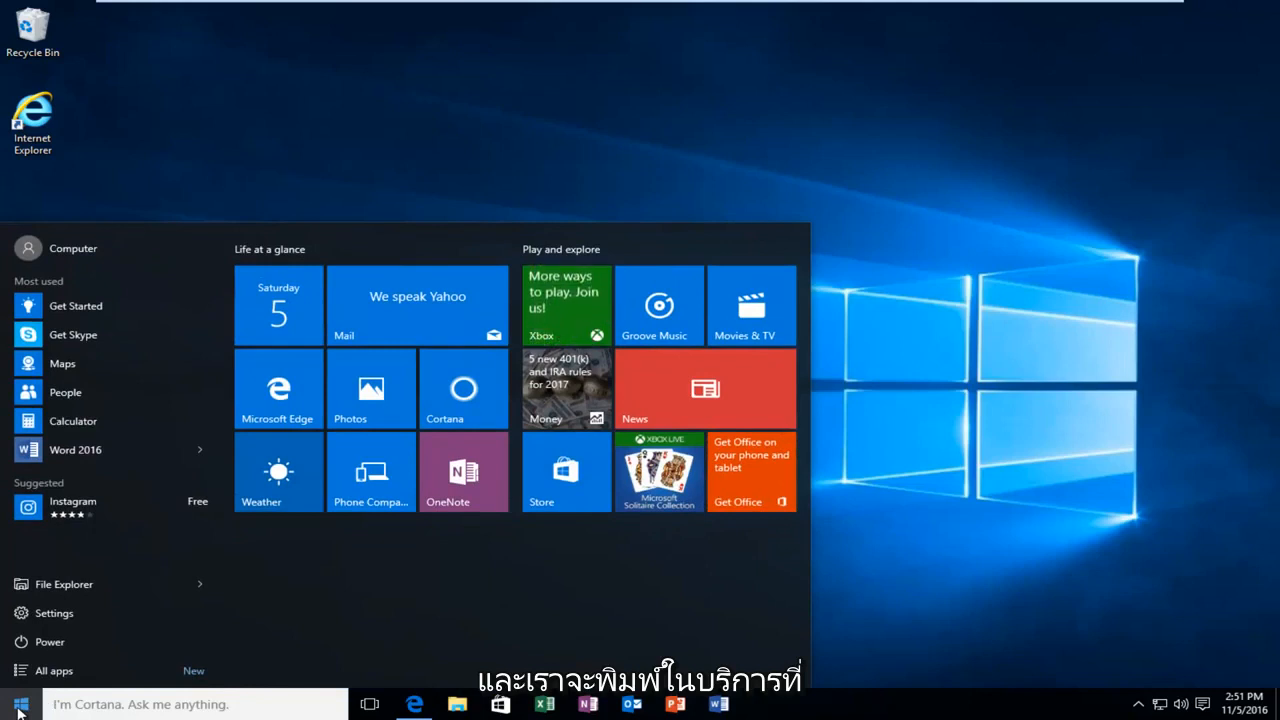
pyautogui.write('ser')
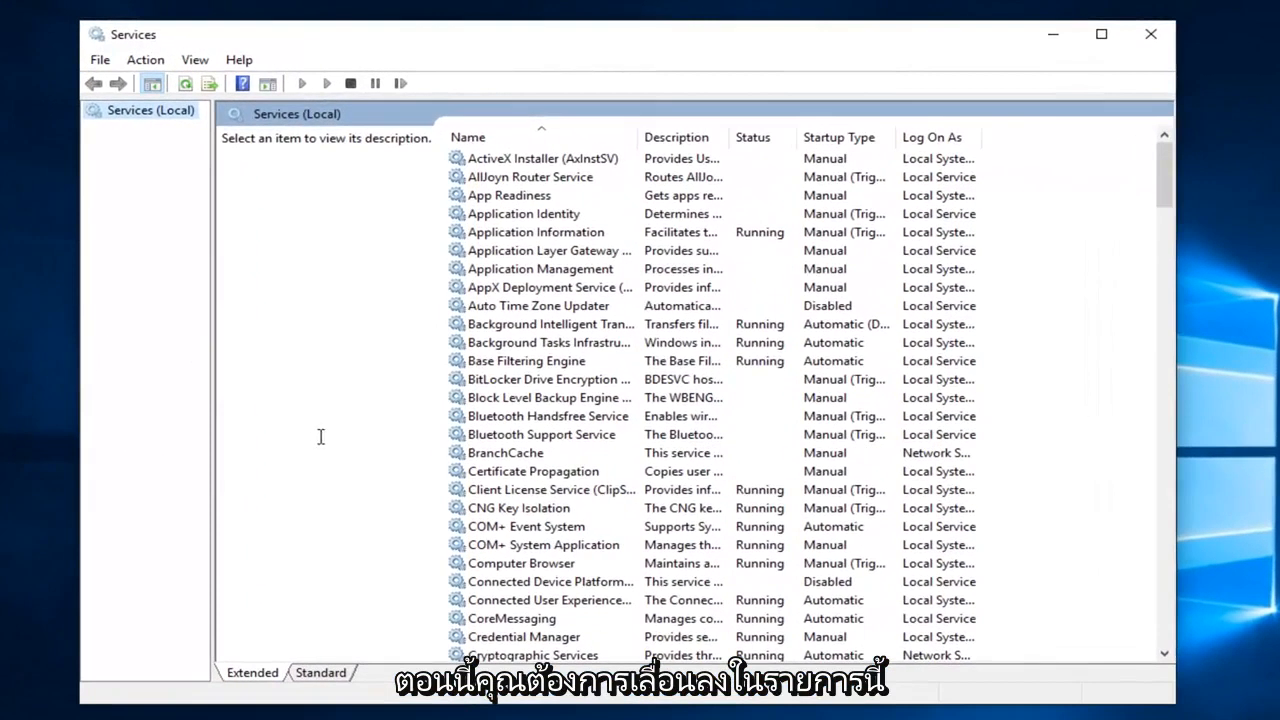
pyautogui.moveTo(1109, 210)
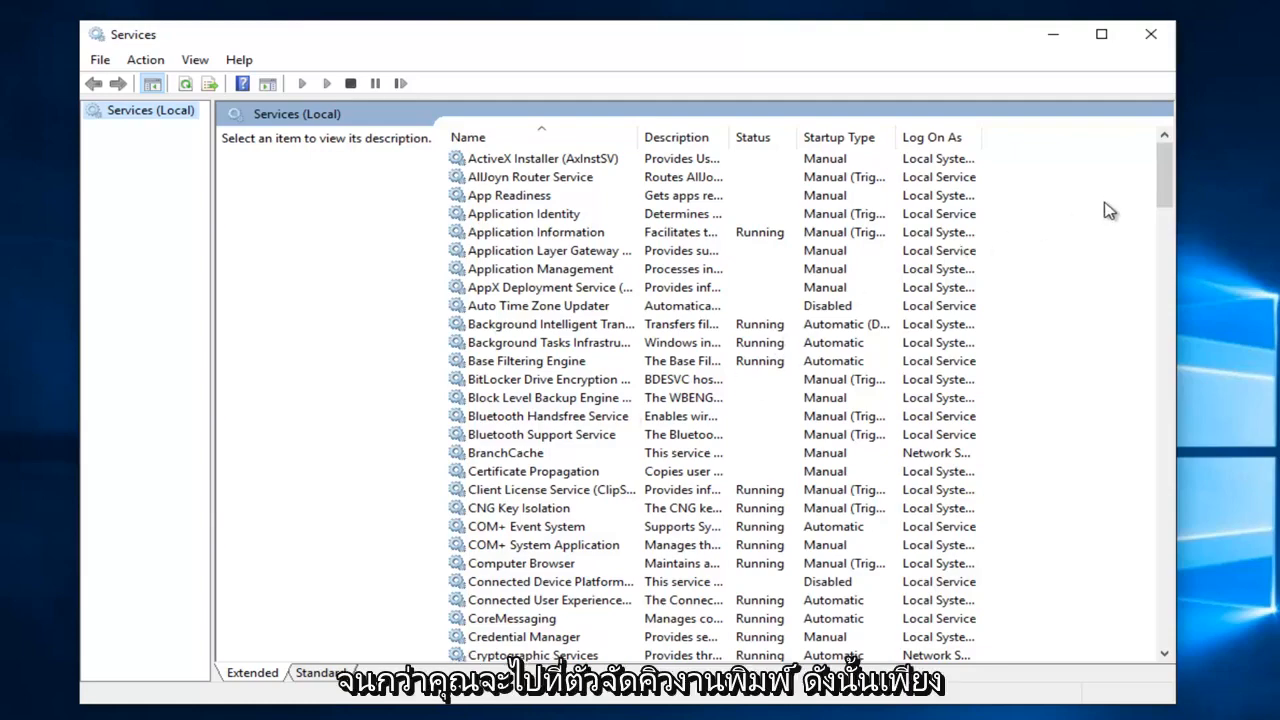
# Locate Print Spooler in the services list and open its Properties dialog
pyautogui.scroll(-3)
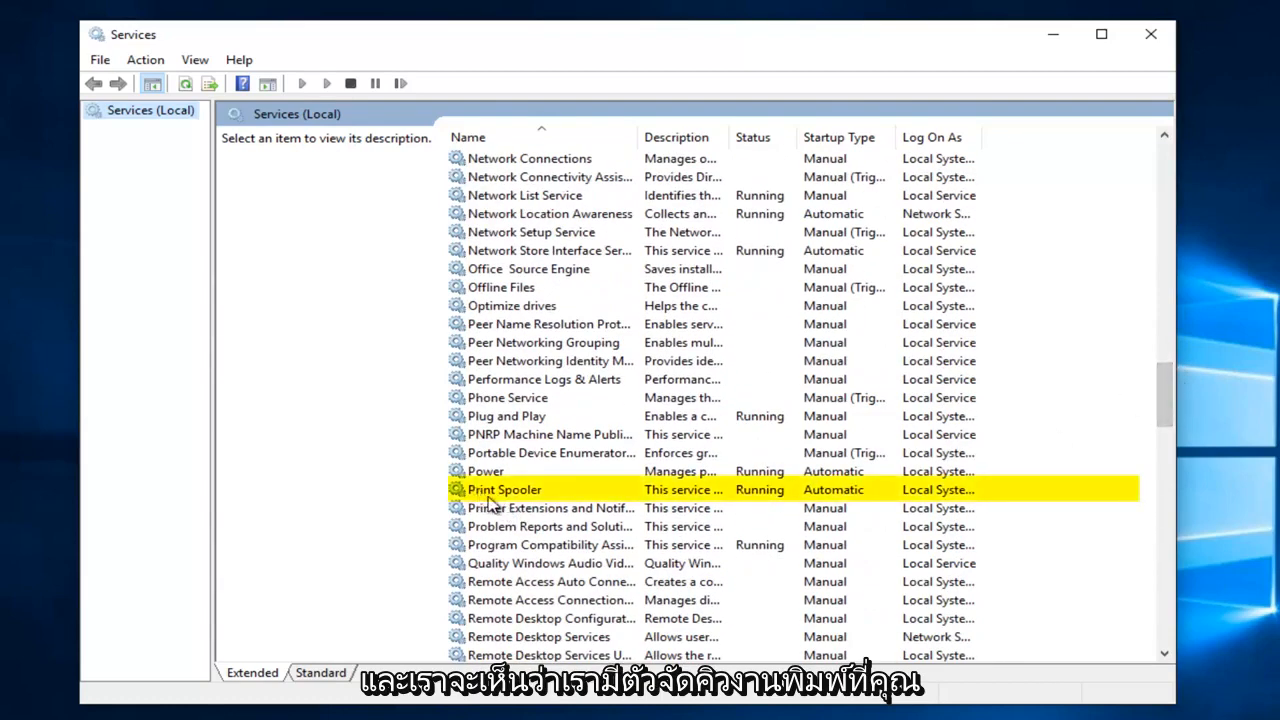
pyautogui.rightClick(505, 489)
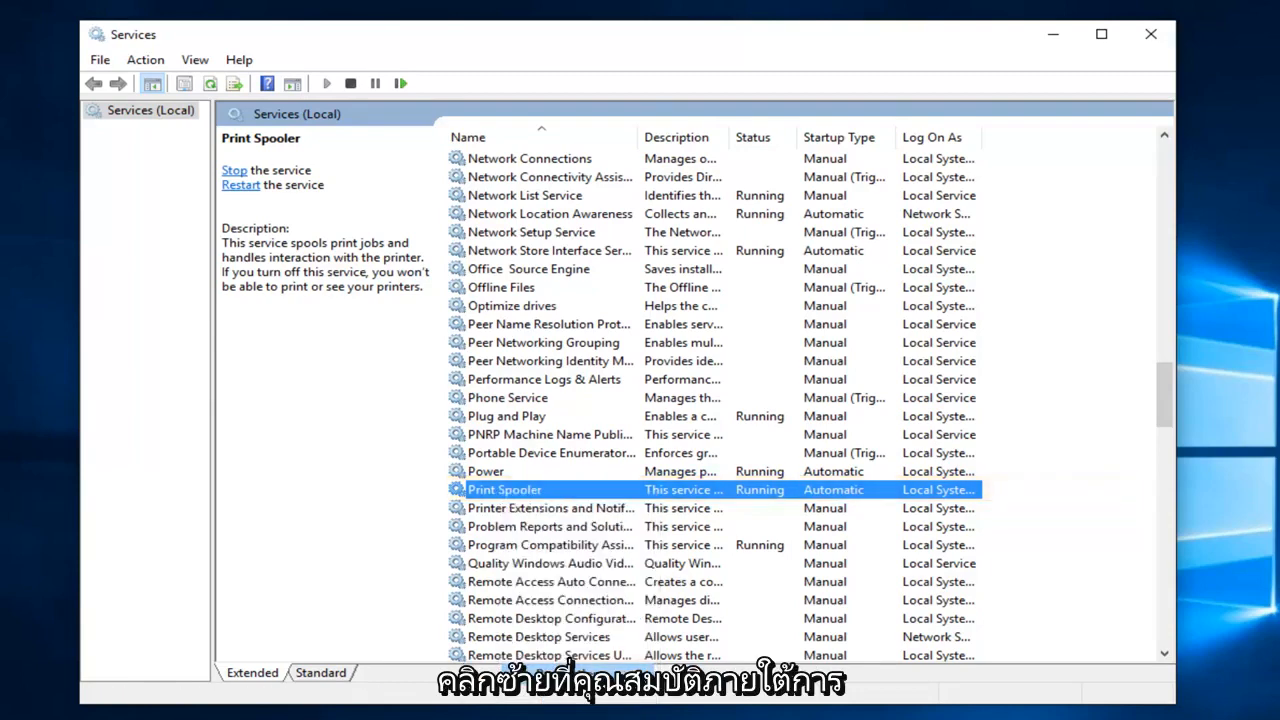
pyautogui.doubleClick(504, 489)
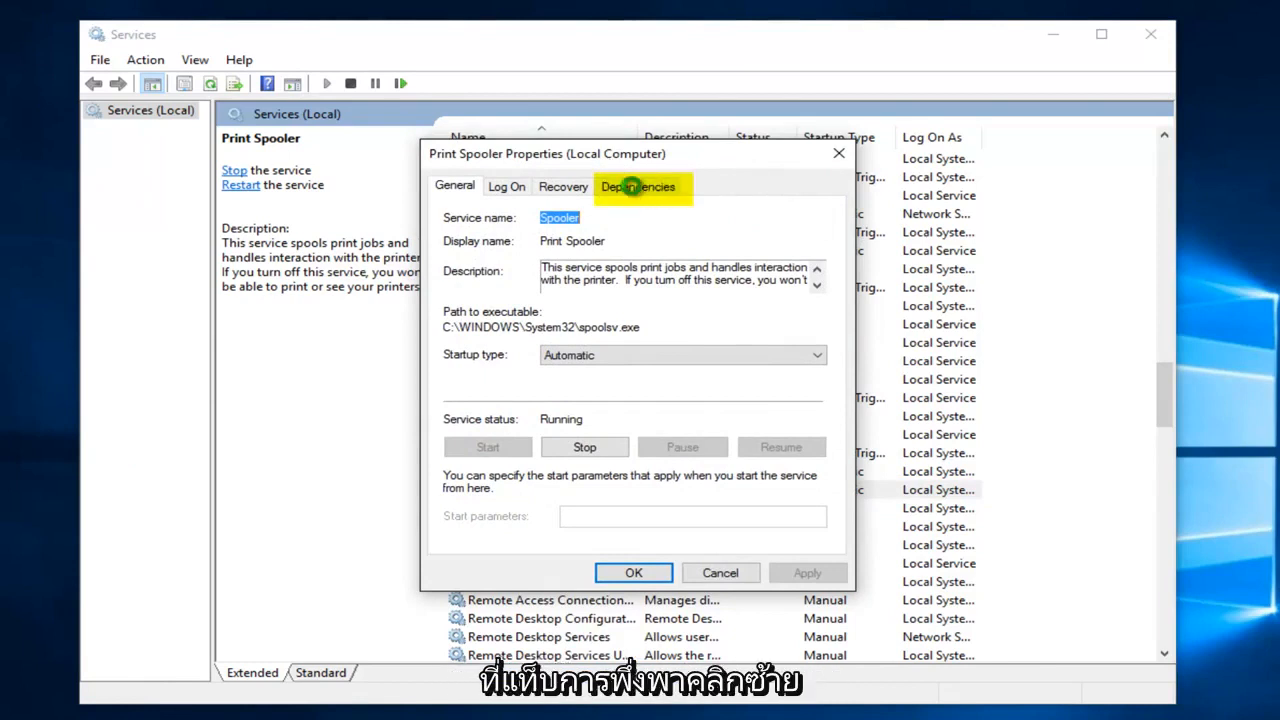
# View Print Spooler's dependencies: HTTP Service and Remote Procedure Call (RPC)
pyautogui.click(638, 186)
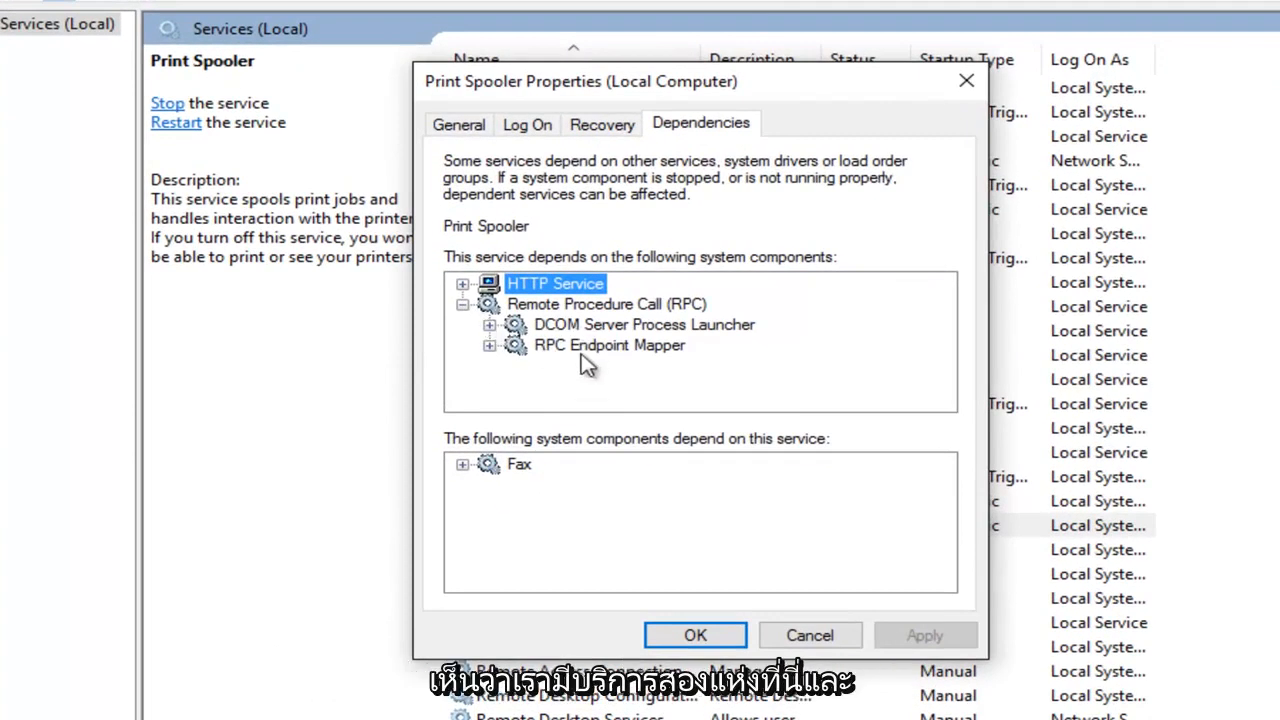
pyautogui.moveTo(585, 352)
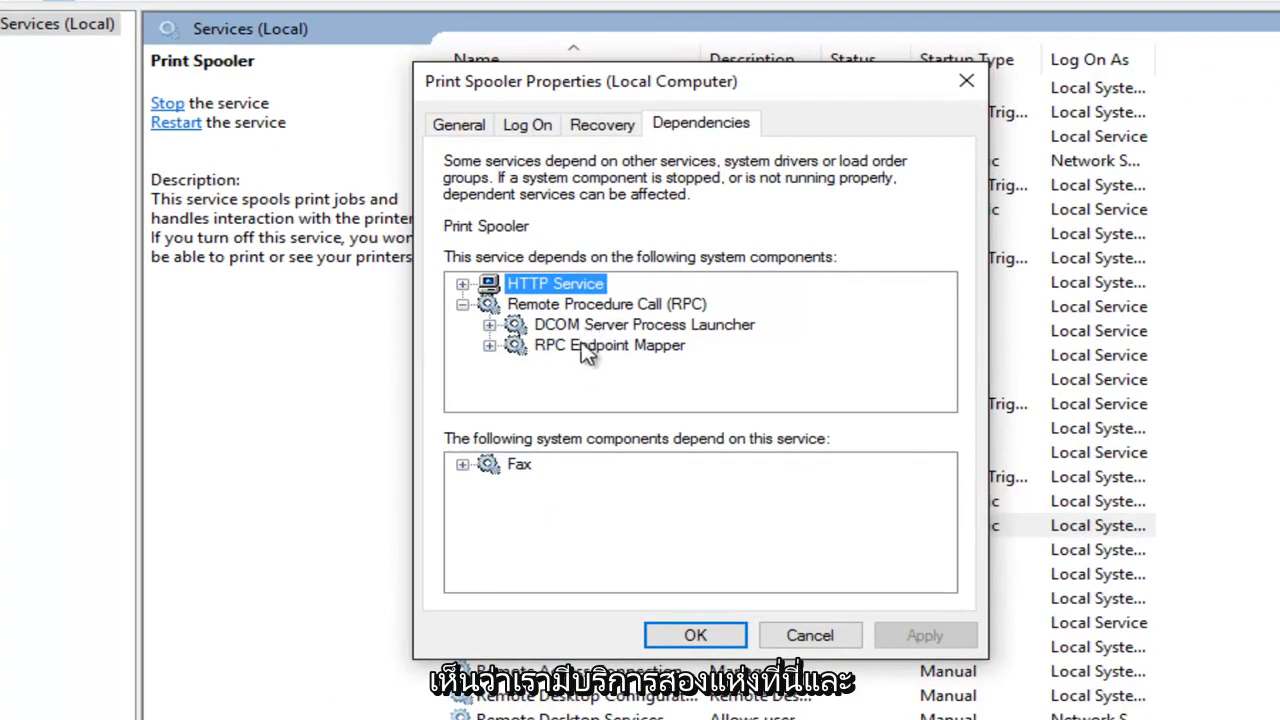
pyautogui.moveTo(568, 338)
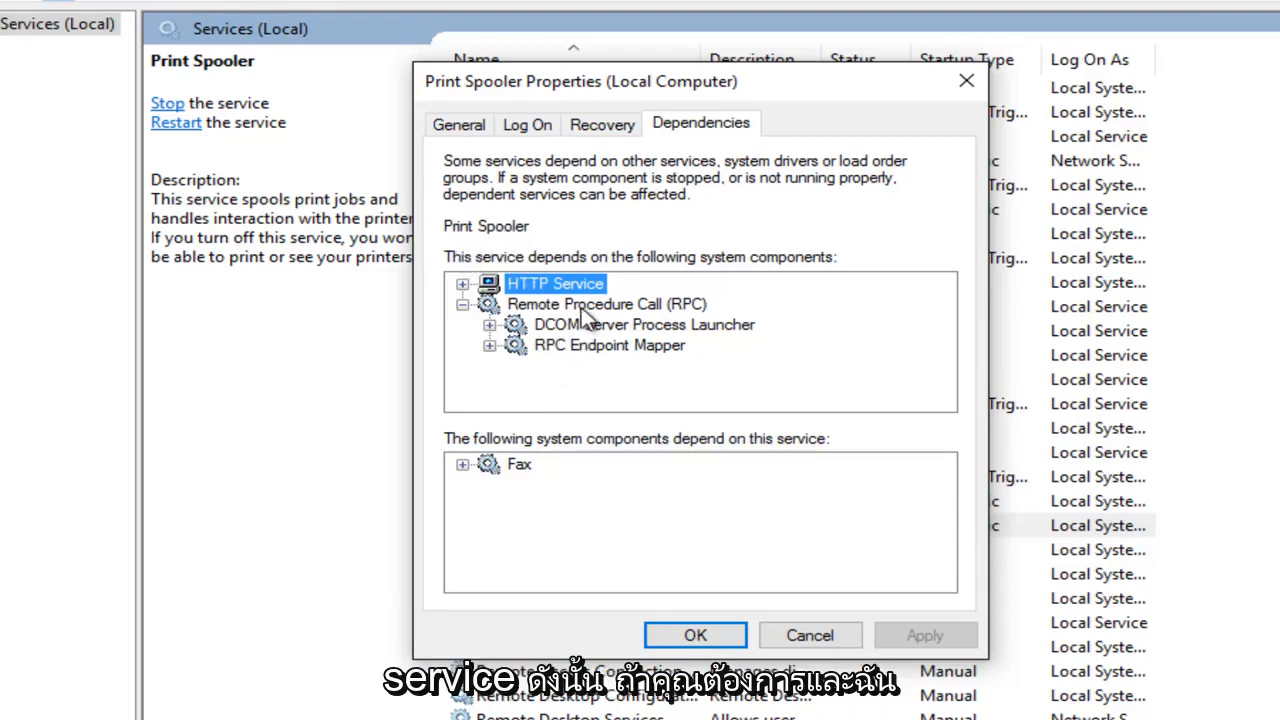
pyautogui.moveTo(595, 343)
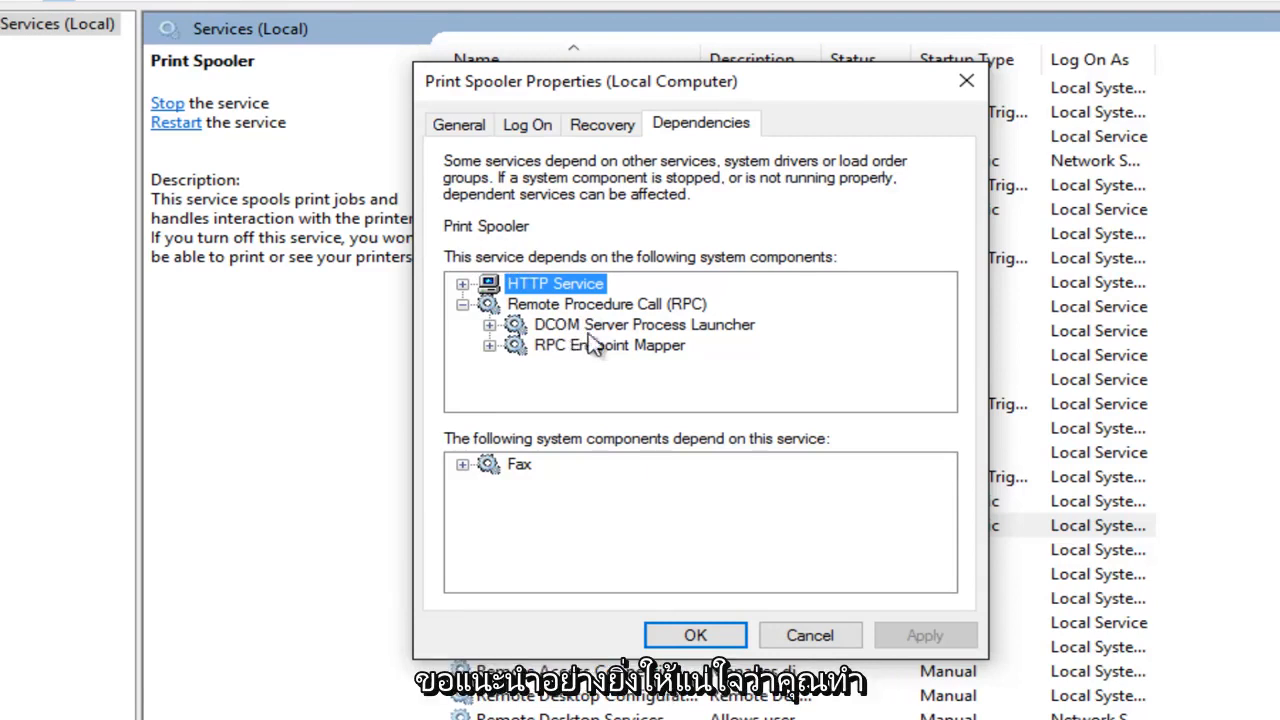
pyautogui.moveTo(918, 148)
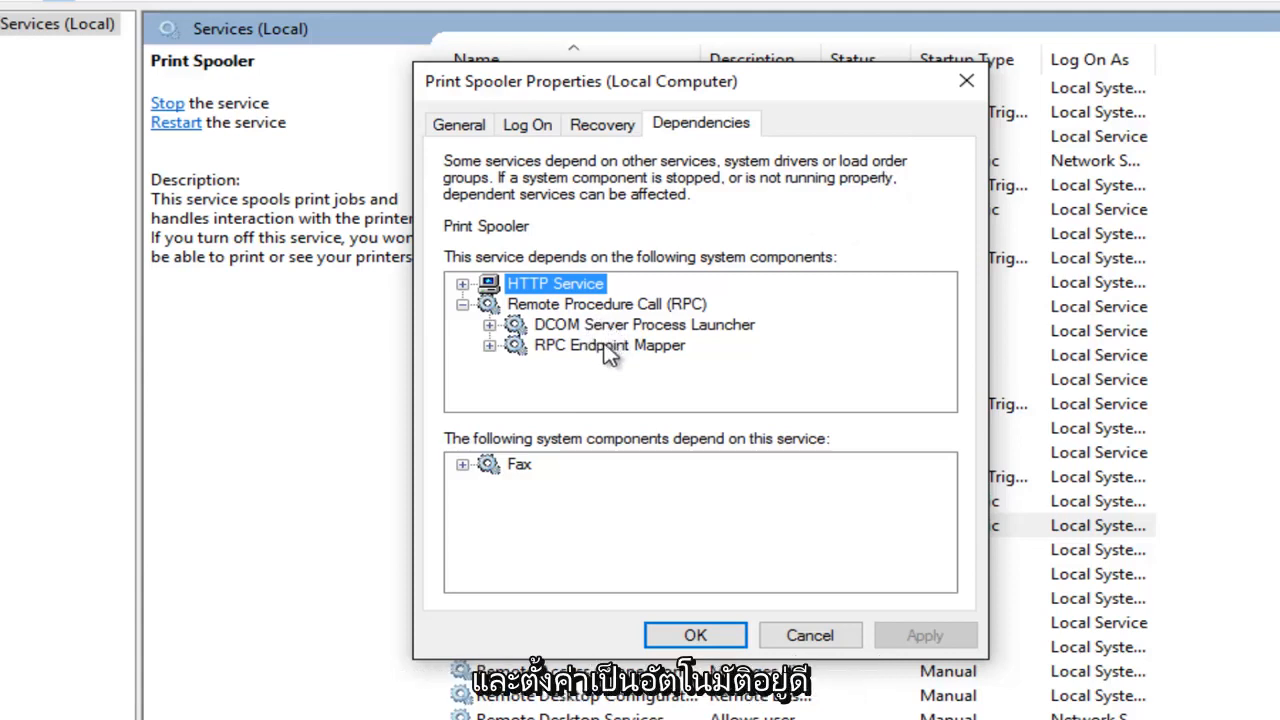
pyautogui.moveTo(615, 352)
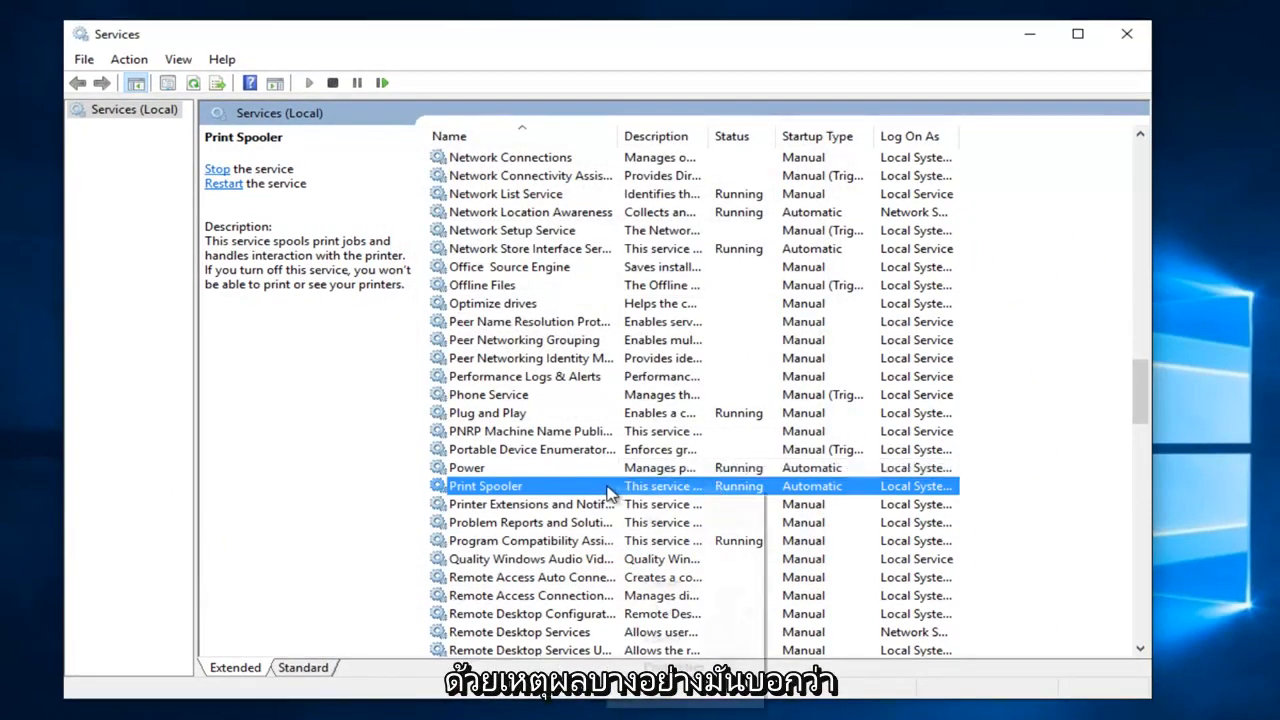
# Stop Print Spooler with startup left Automatic, then recheck its RPC dependencies
pyautogui.rightClick(486, 485)
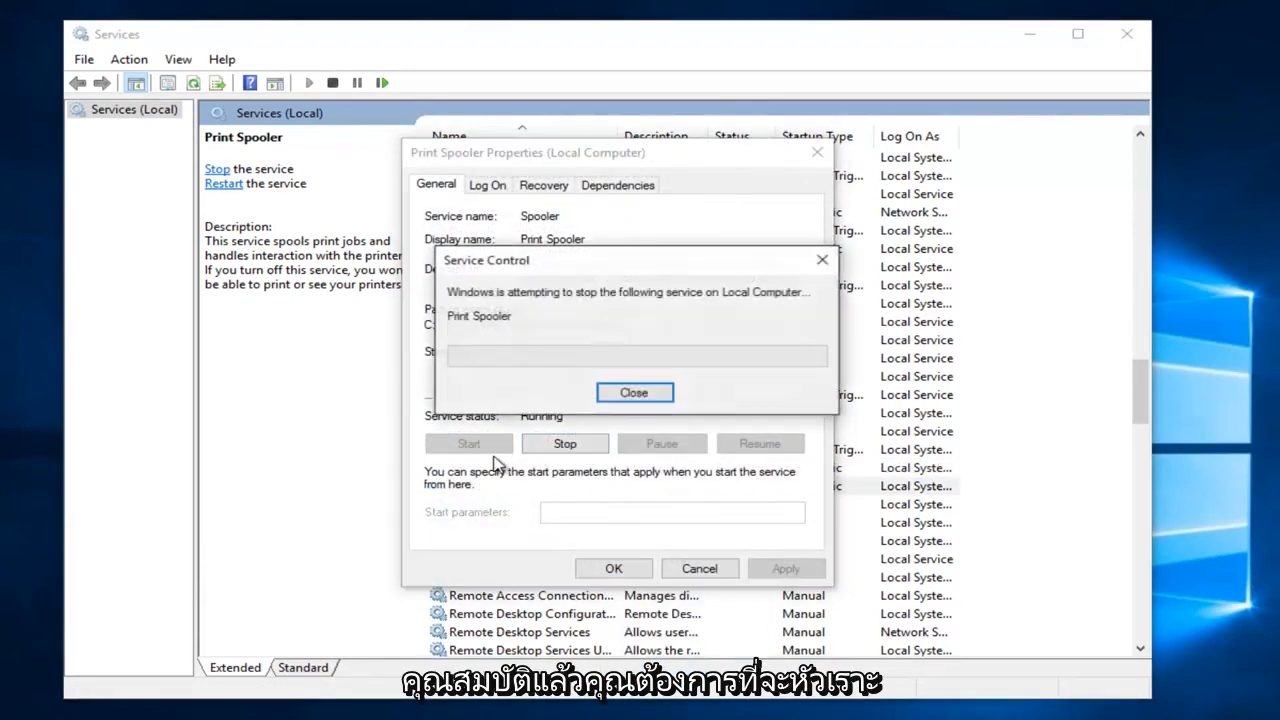
pyautogui.click(634, 392)
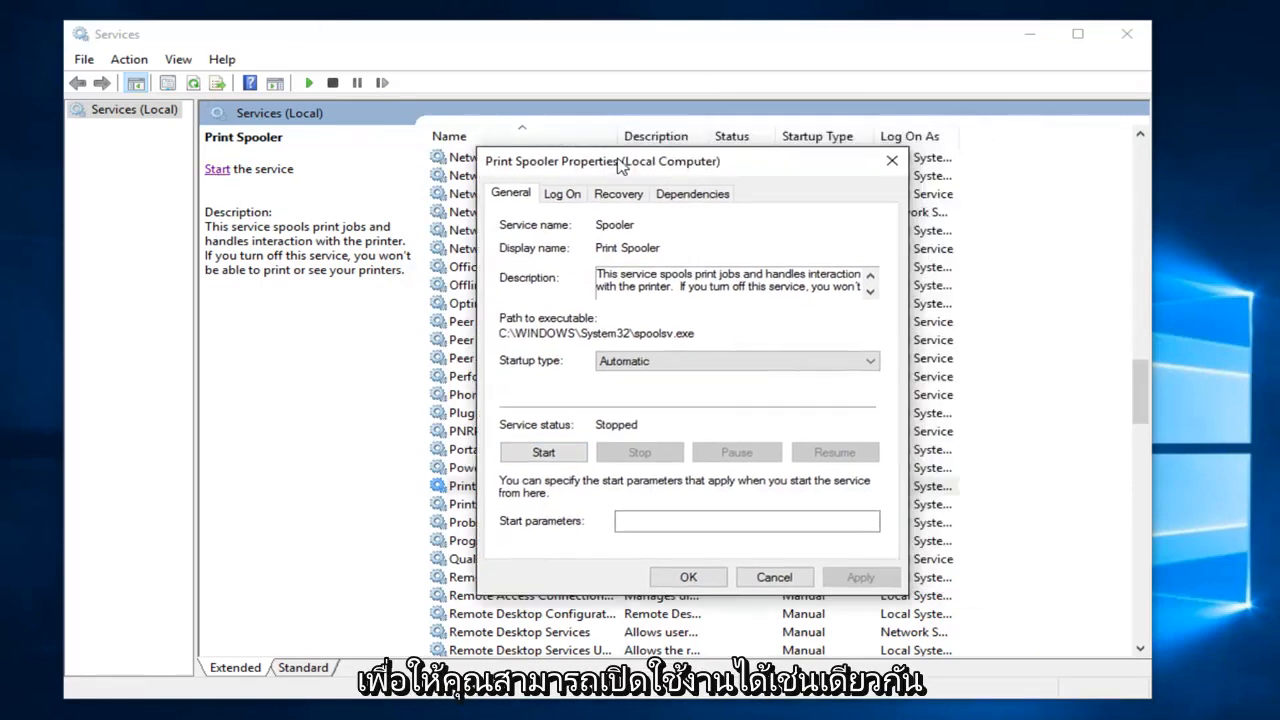
pyautogui.click(692, 193)
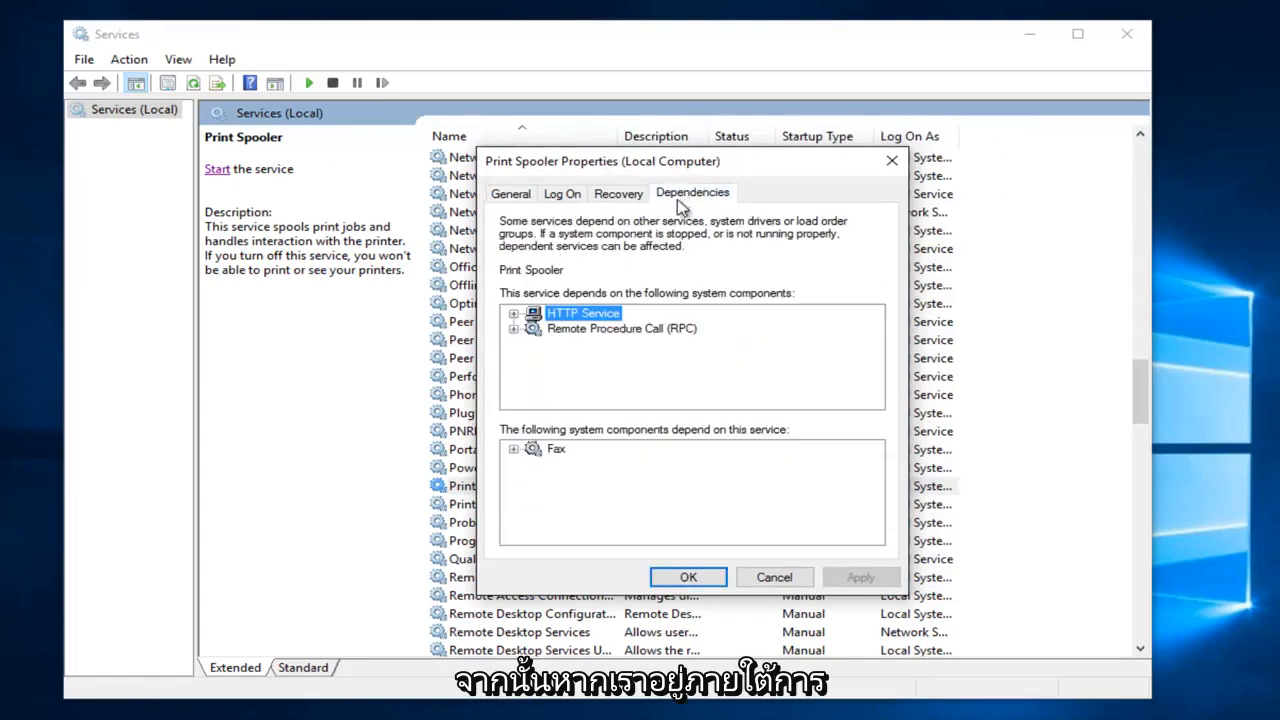
pyautogui.click(513, 328)
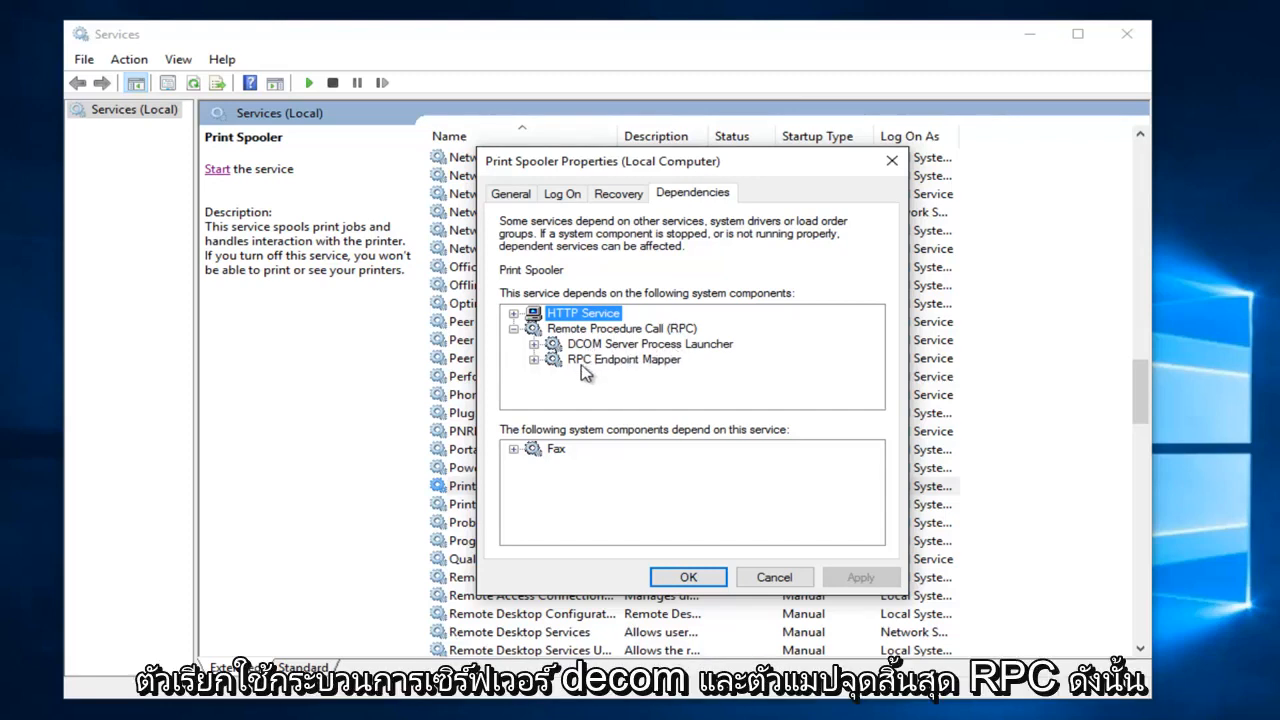
pyautogui.moveTo(779, 591)
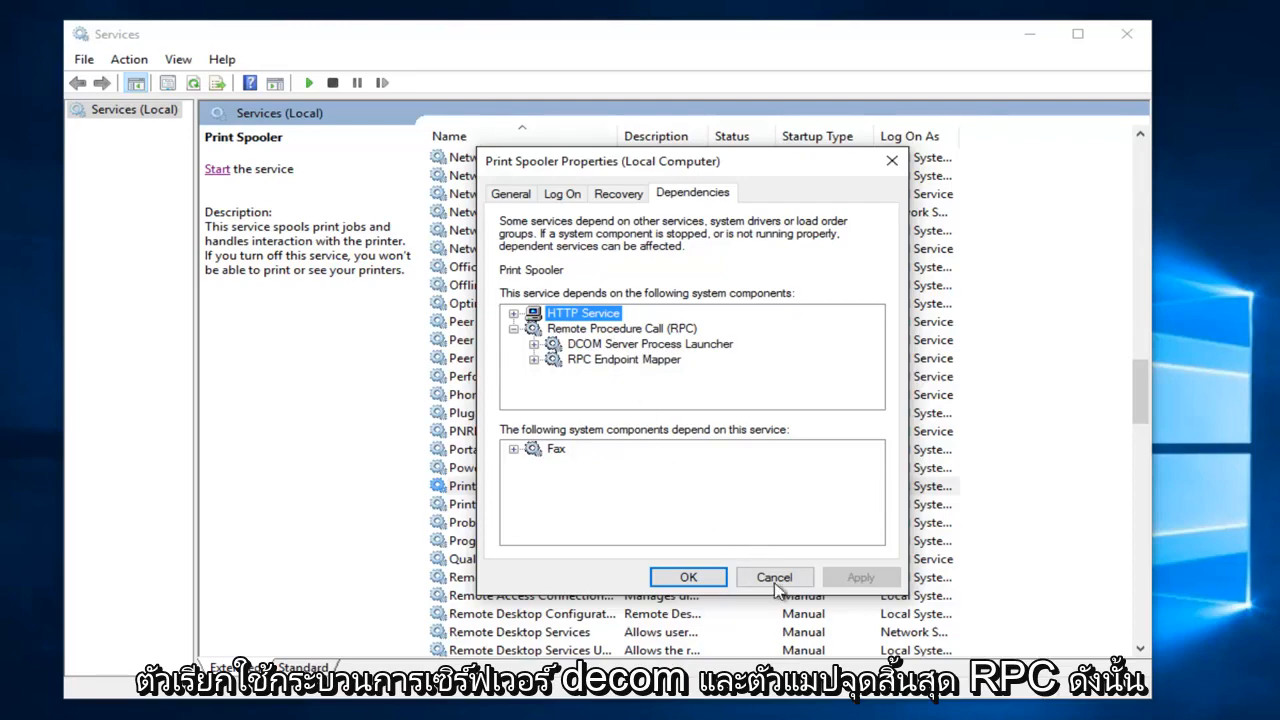
# Cancel Print Spooler properties and verify DCOM Server Process Launcher has Automatic startup
pyautogui.click(774, 577)
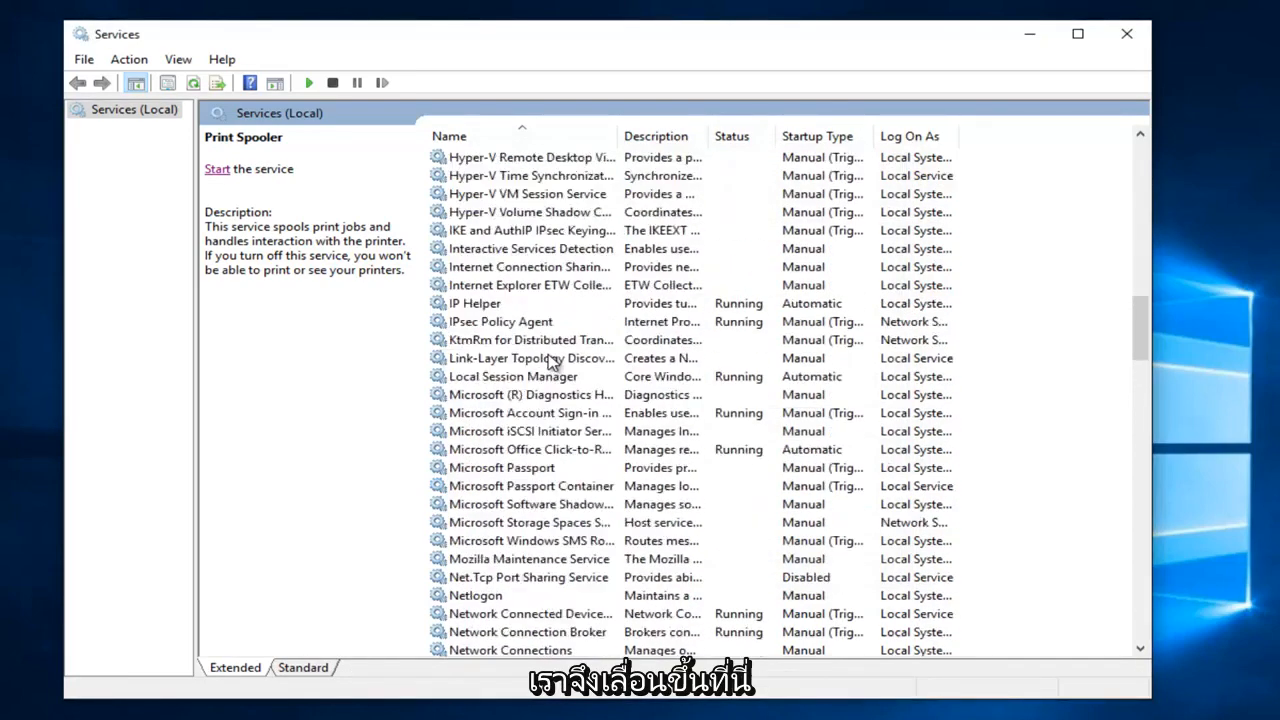
pyautogui.scroll(3)
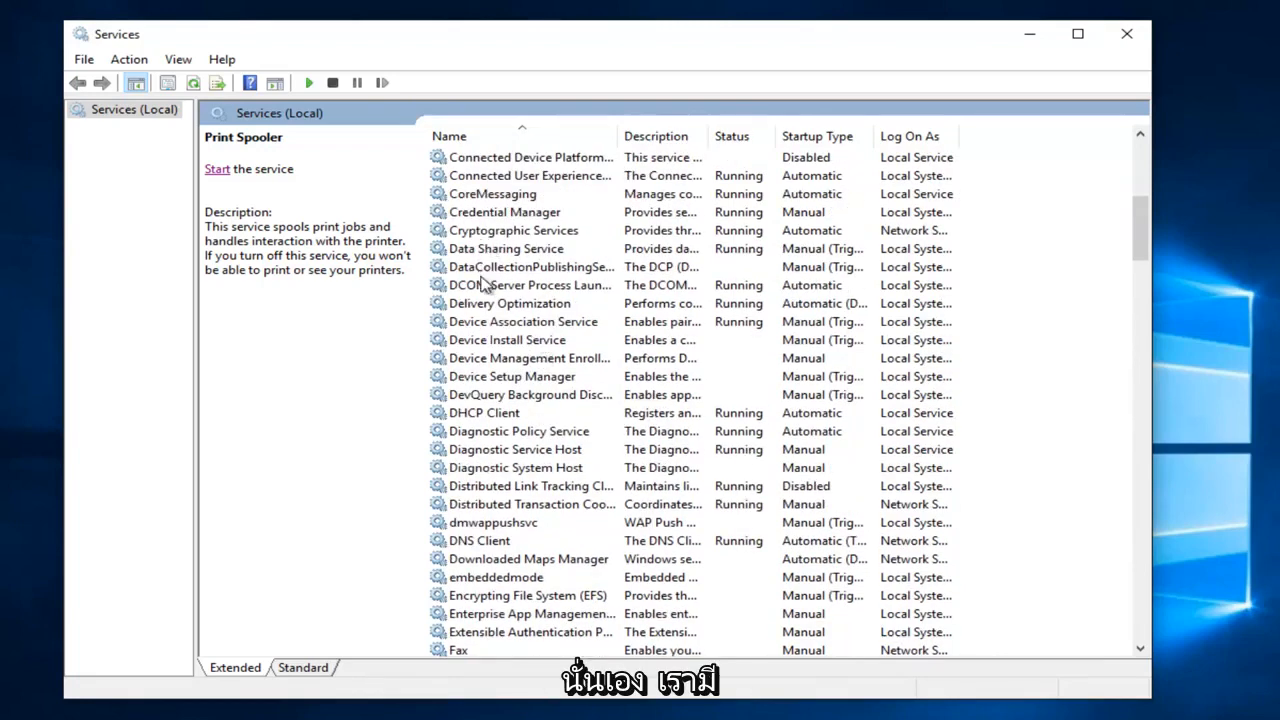
pyautogui.click(530, 285)
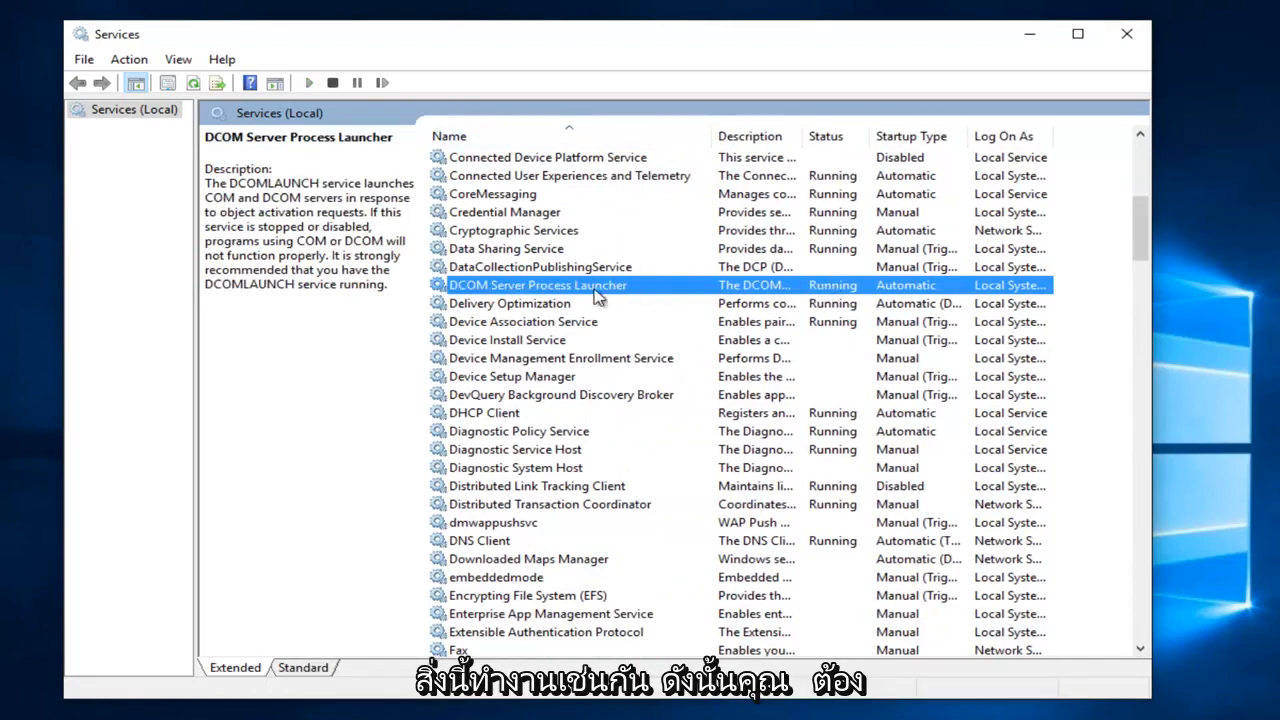
pyautogui.rightClick(537, 285)
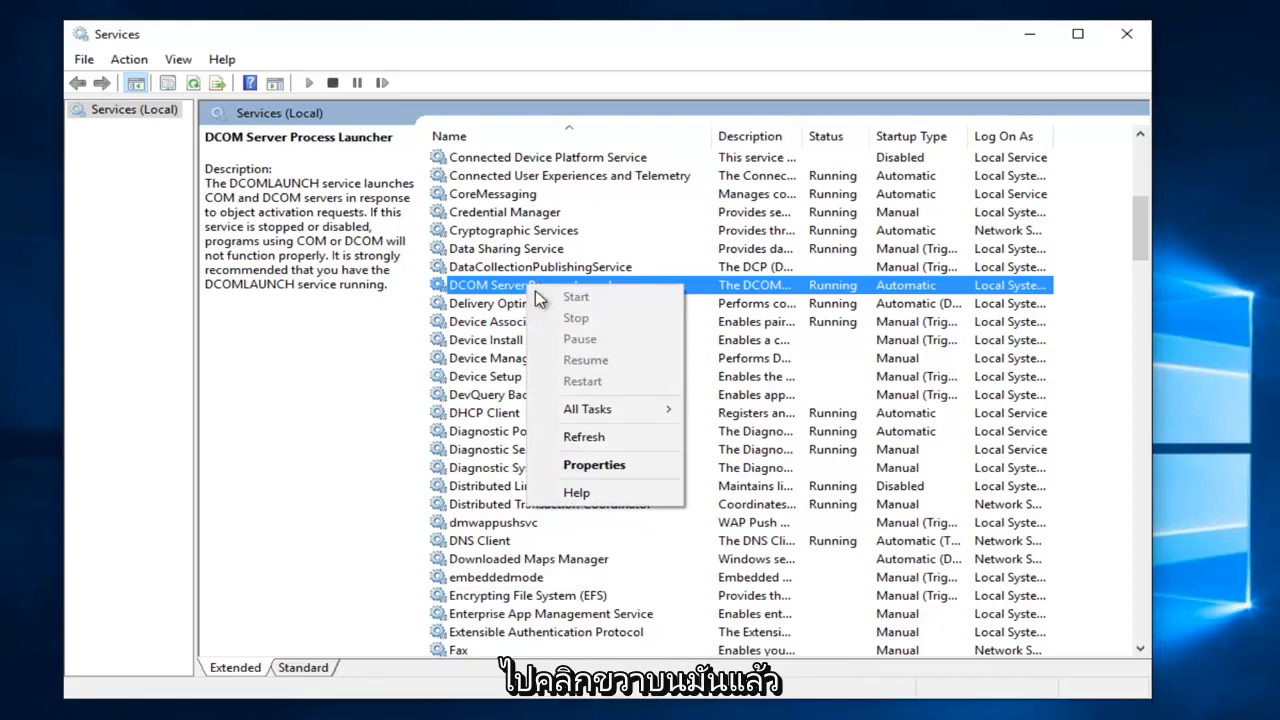
pyautogui.click(593, 464)
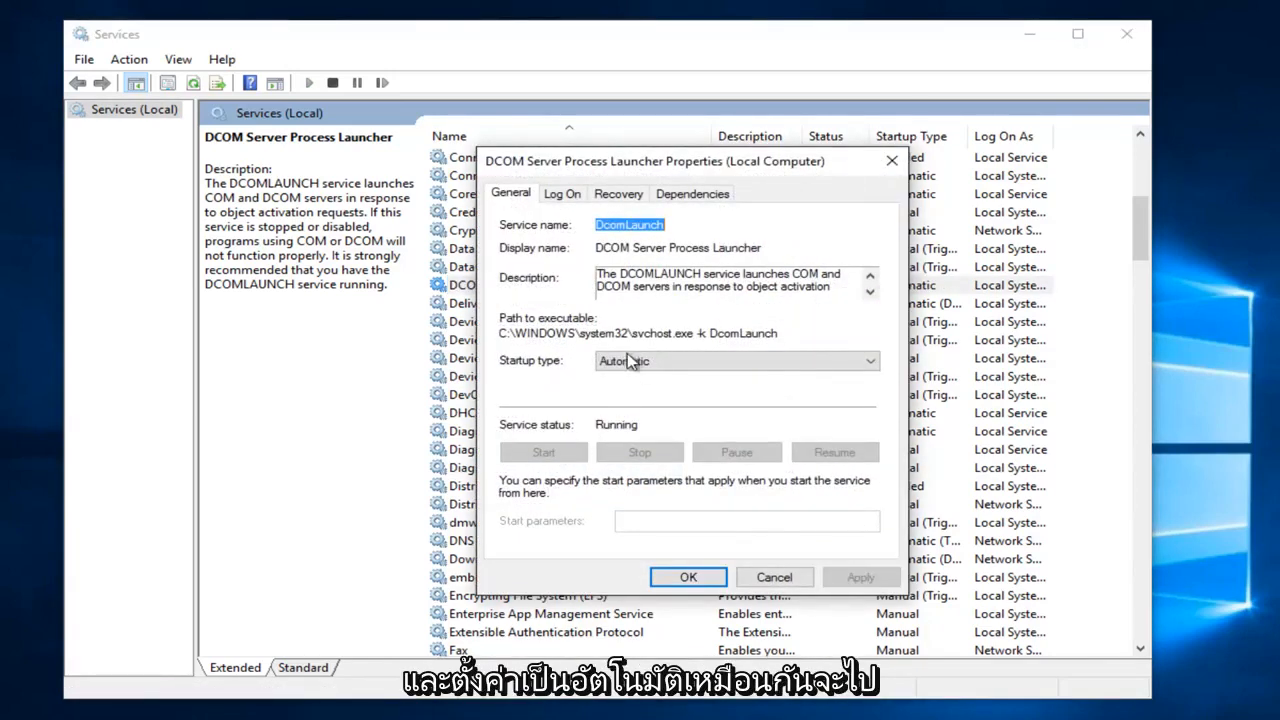
pyautogui.click(688, 577)
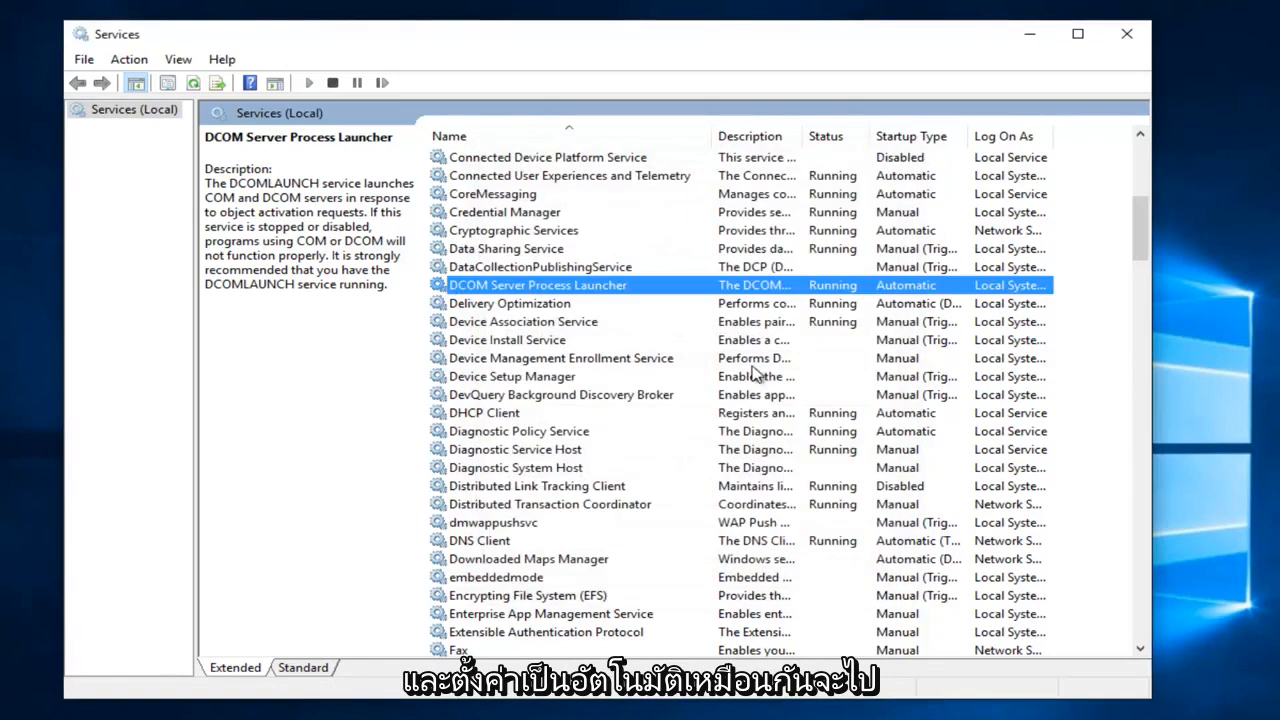
pyautogui.moveTo(800, 330)
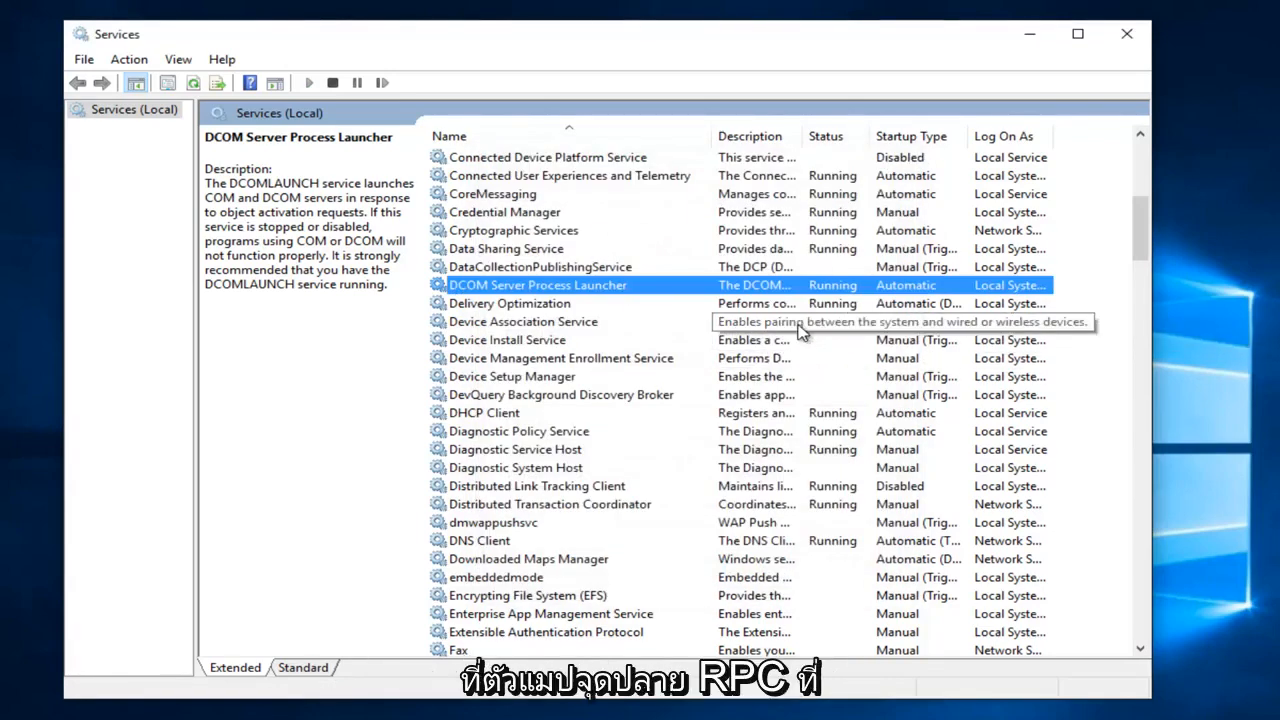
# Verify RPC Endpoint Mapper is running with Automatic startup, then close Services
pyautogui.scroll(-3)
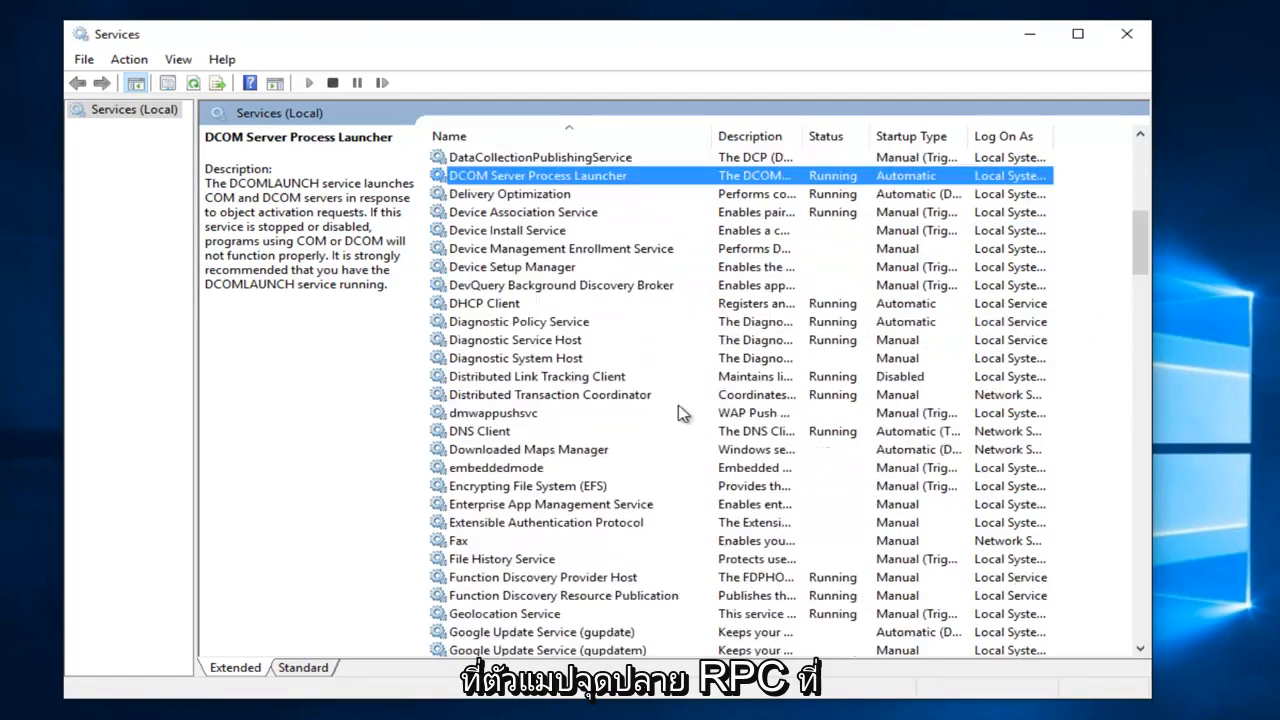
pyautogui.scroll(-3)
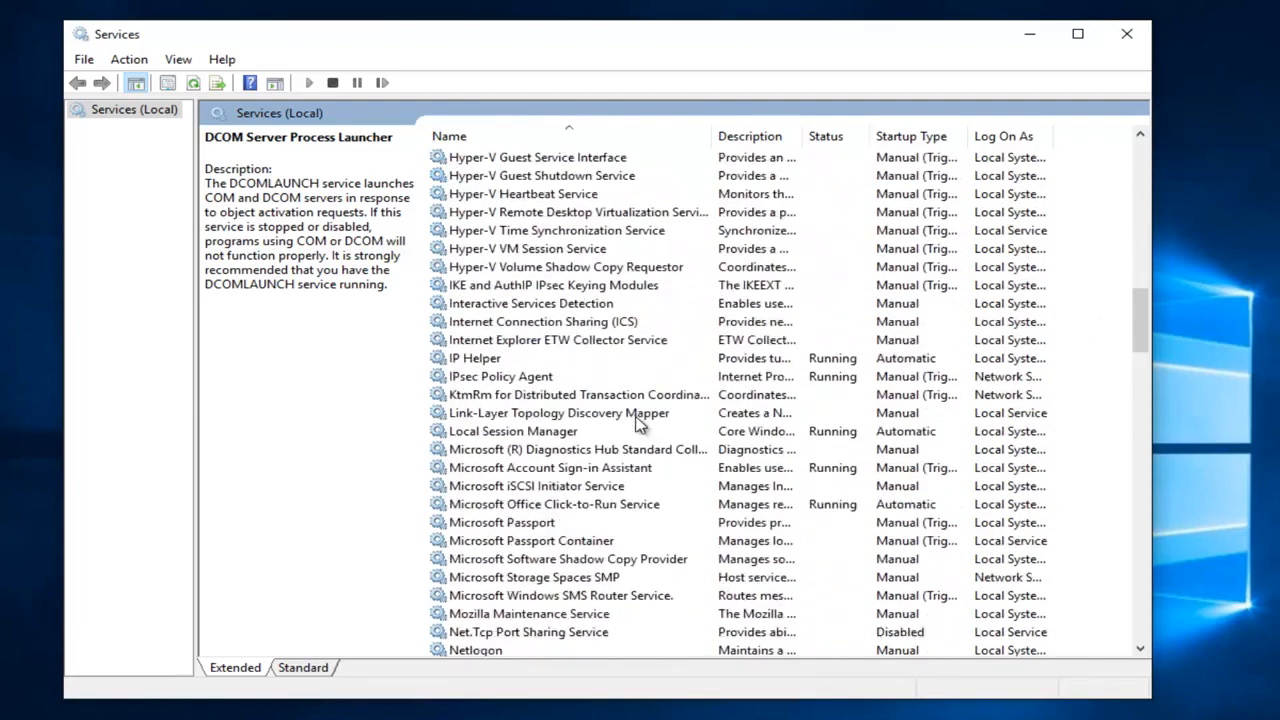
pyautogui.scroll(-3)
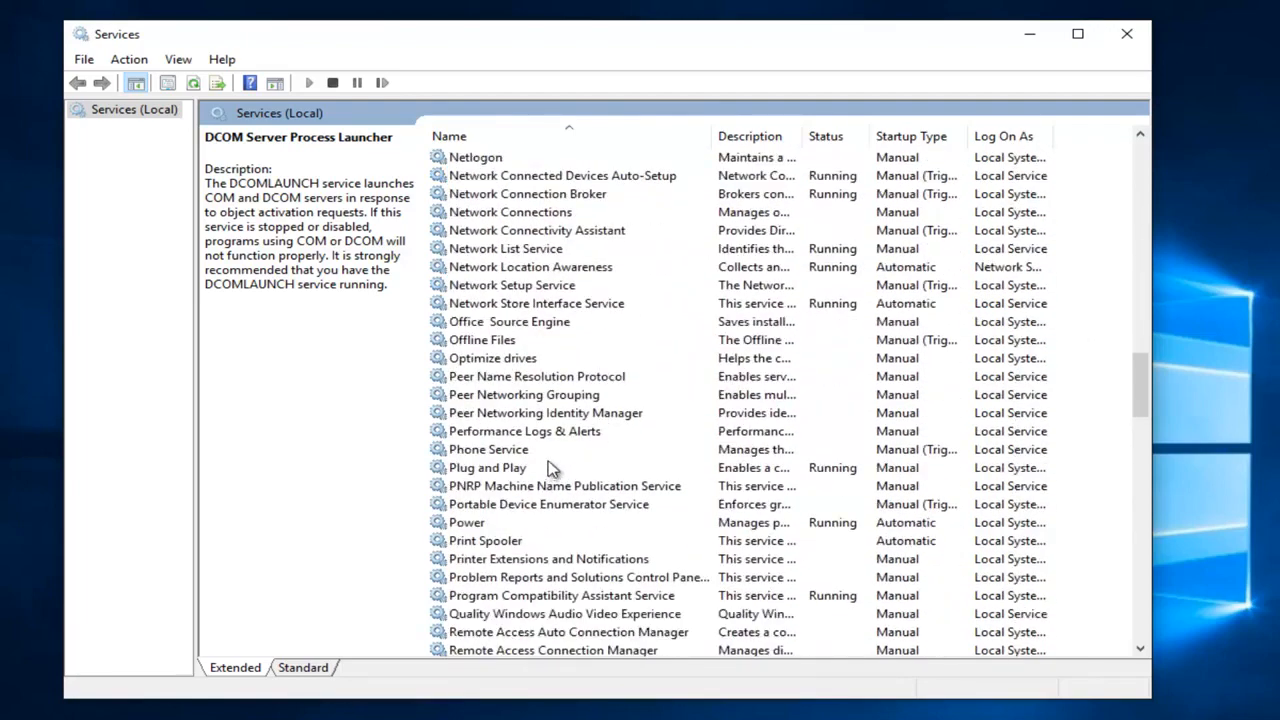
pyautogui.scroll(-3)
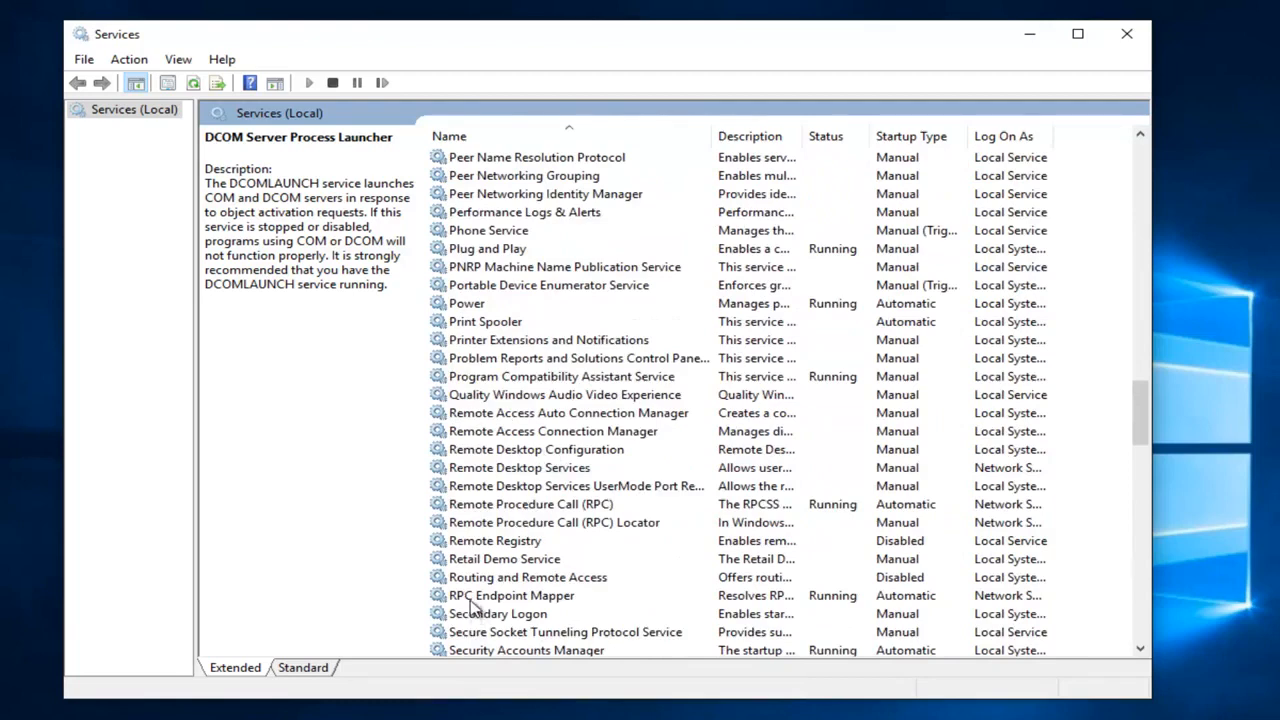
pyautogui.click(511, 595)
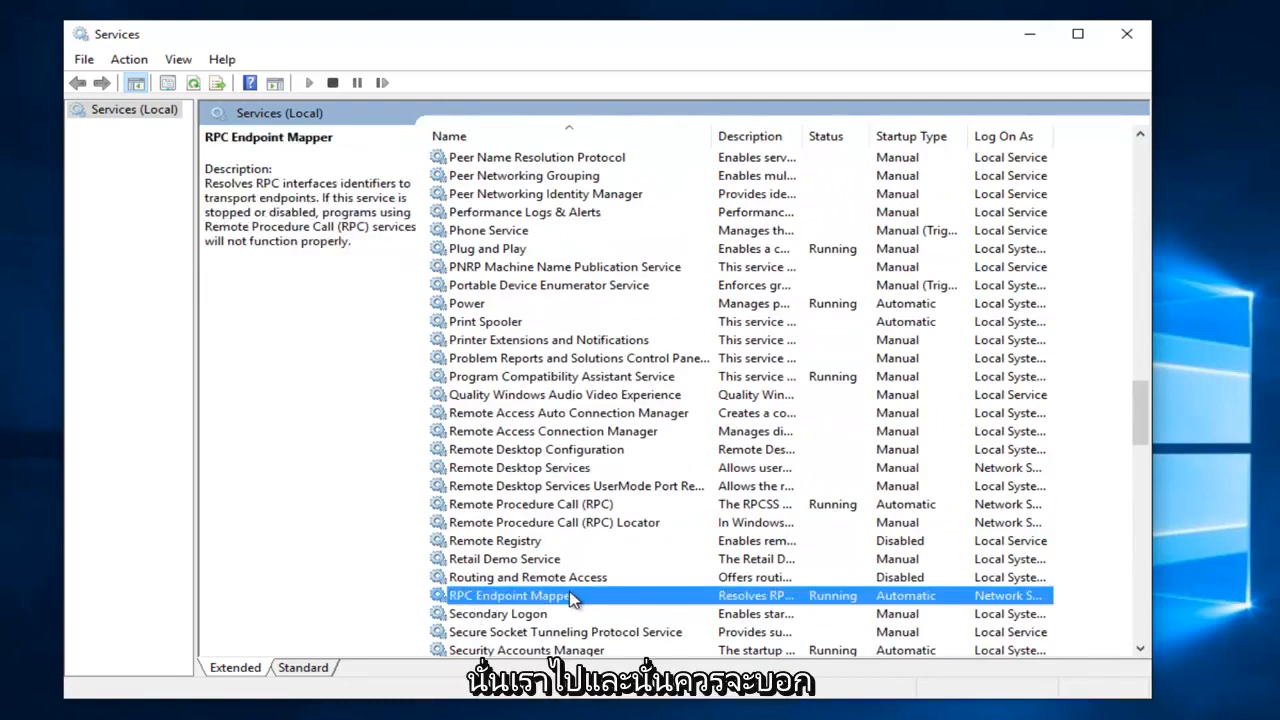
pyautogui.doubleClick(510, 595)
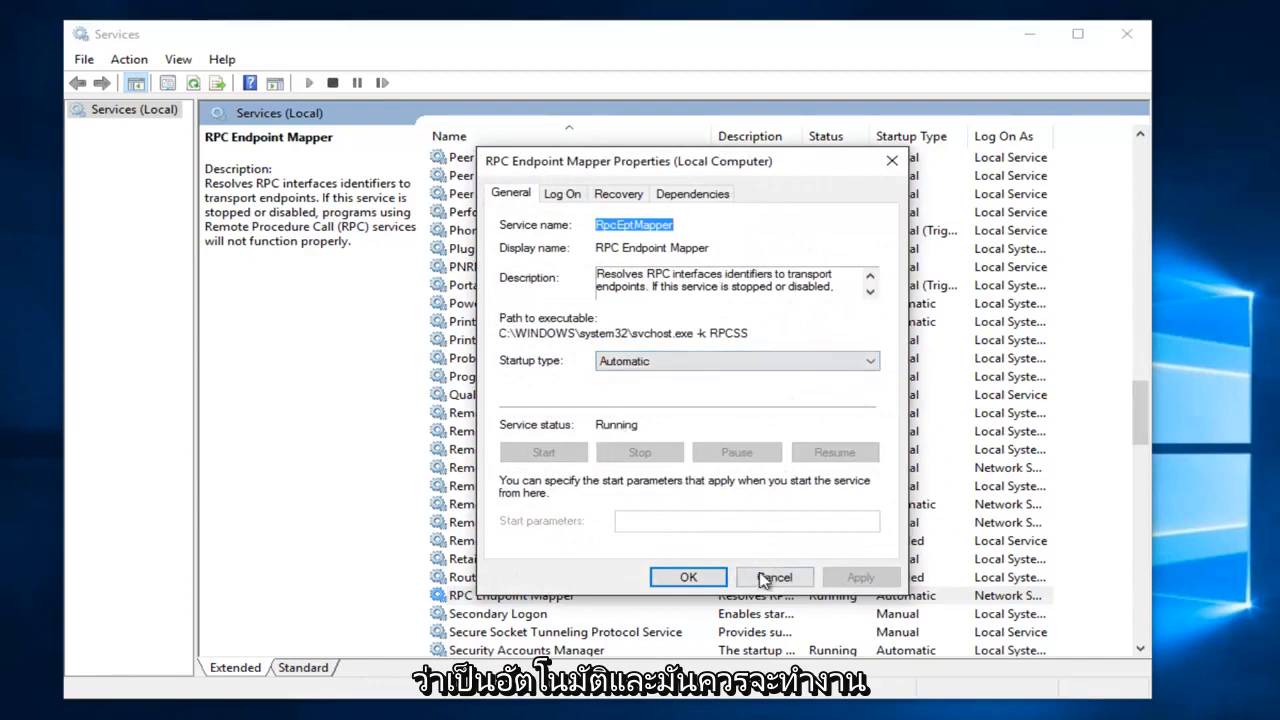
pyautogui.click(774, 577)
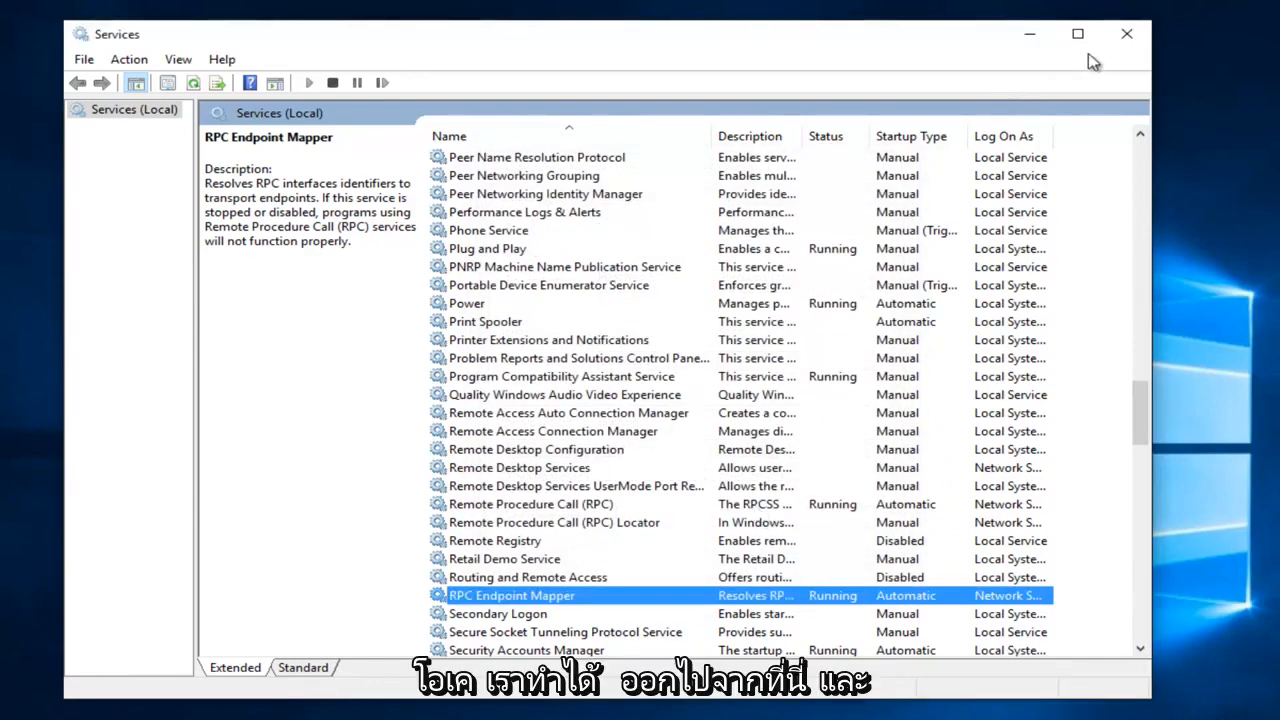
pyautogui.click(1127, 33)
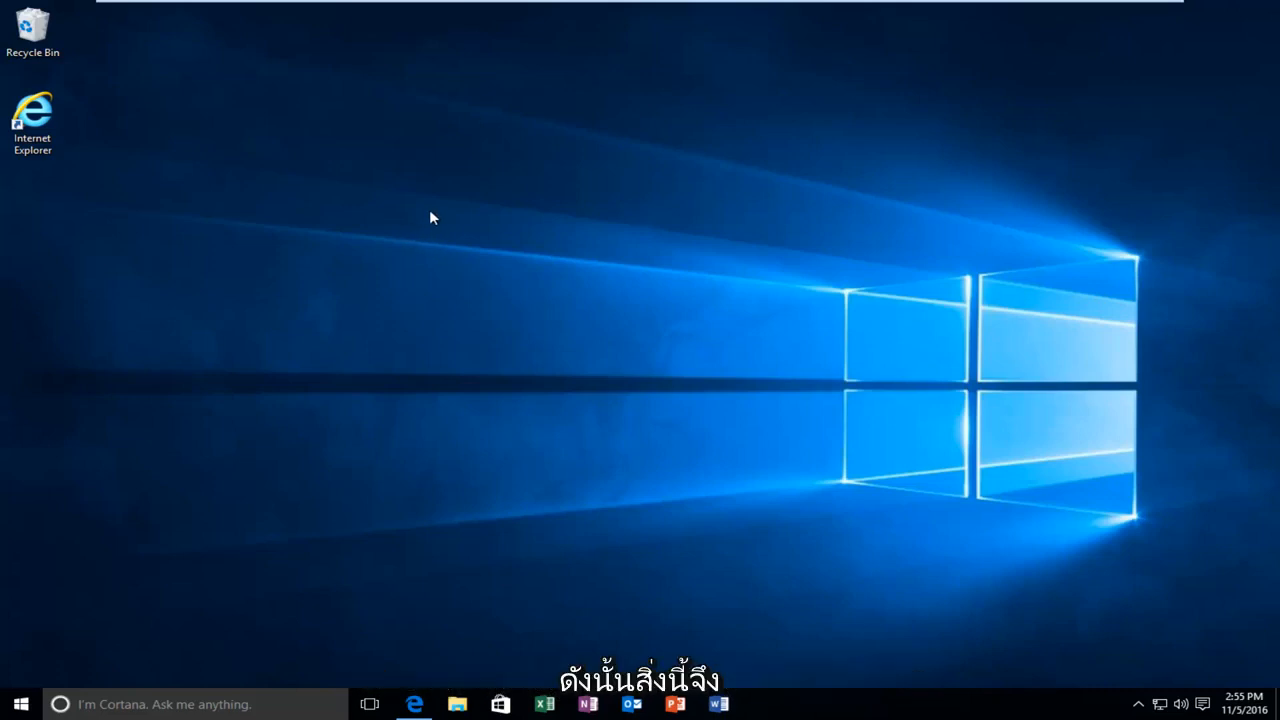
pyautogui.moveTo(470, 197)
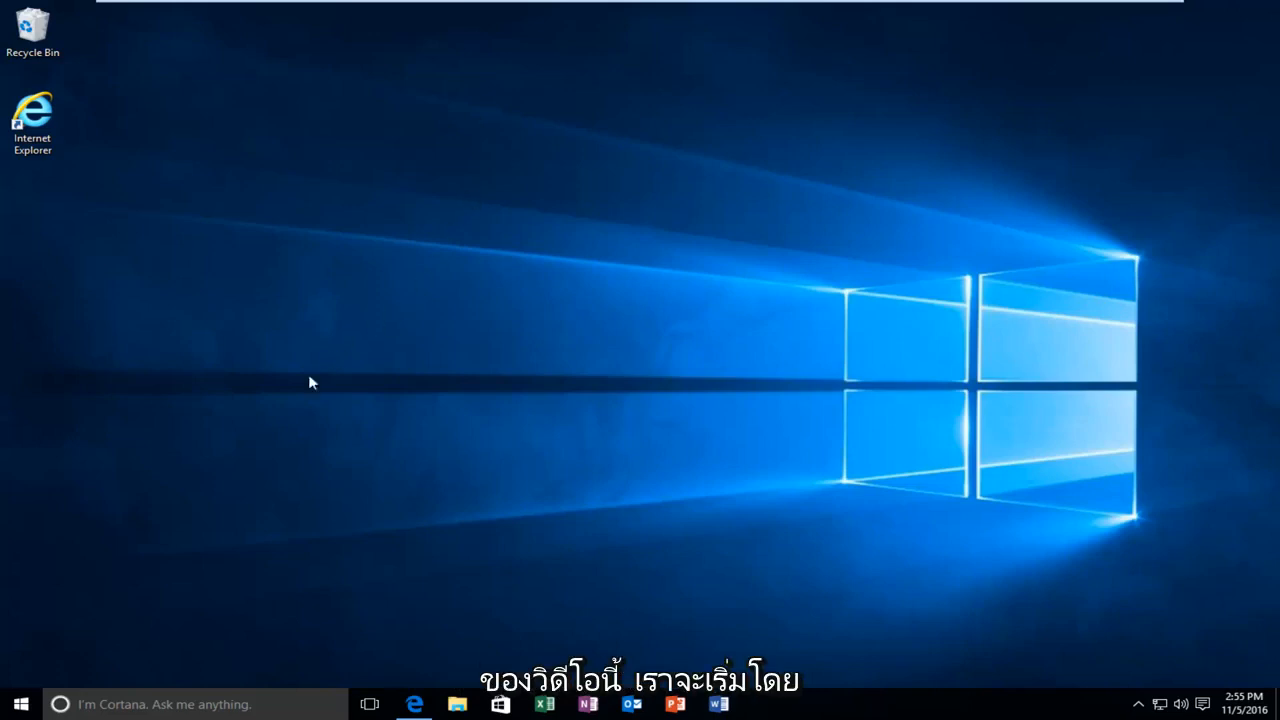
# Search the Start menu for 'system'
pyautogui.click(20, 704)
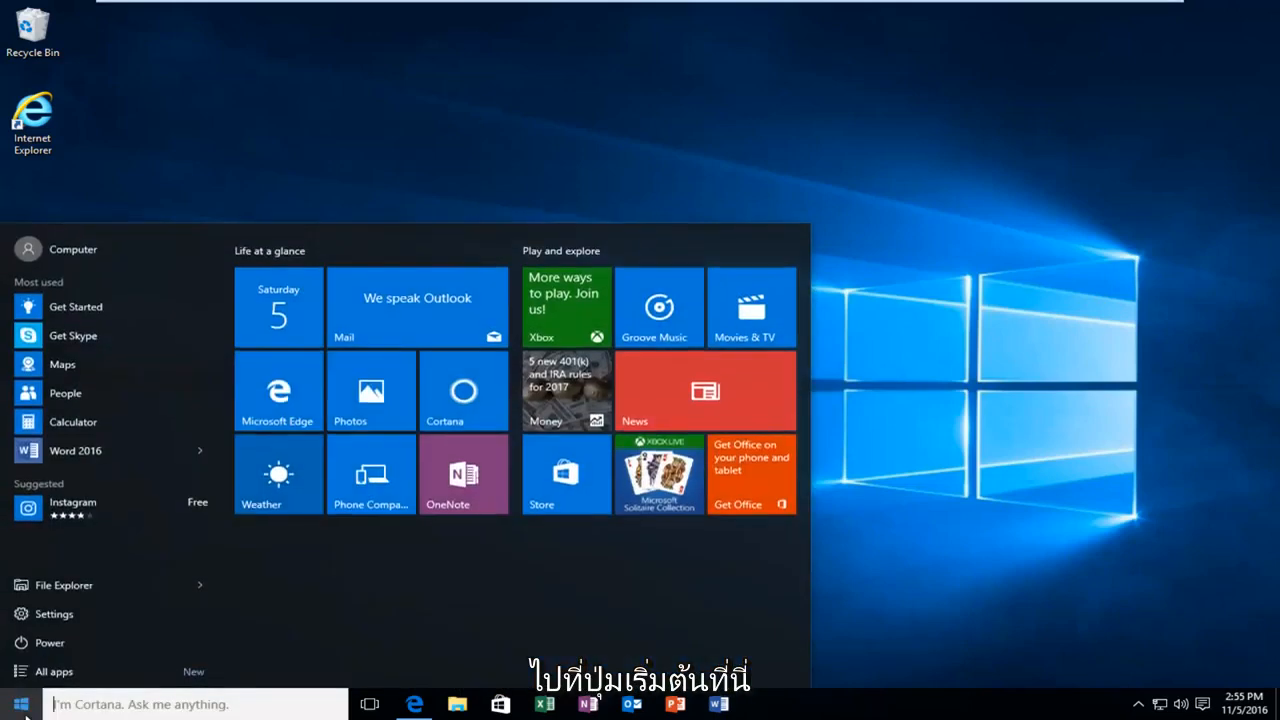
pyautogui.write('s')
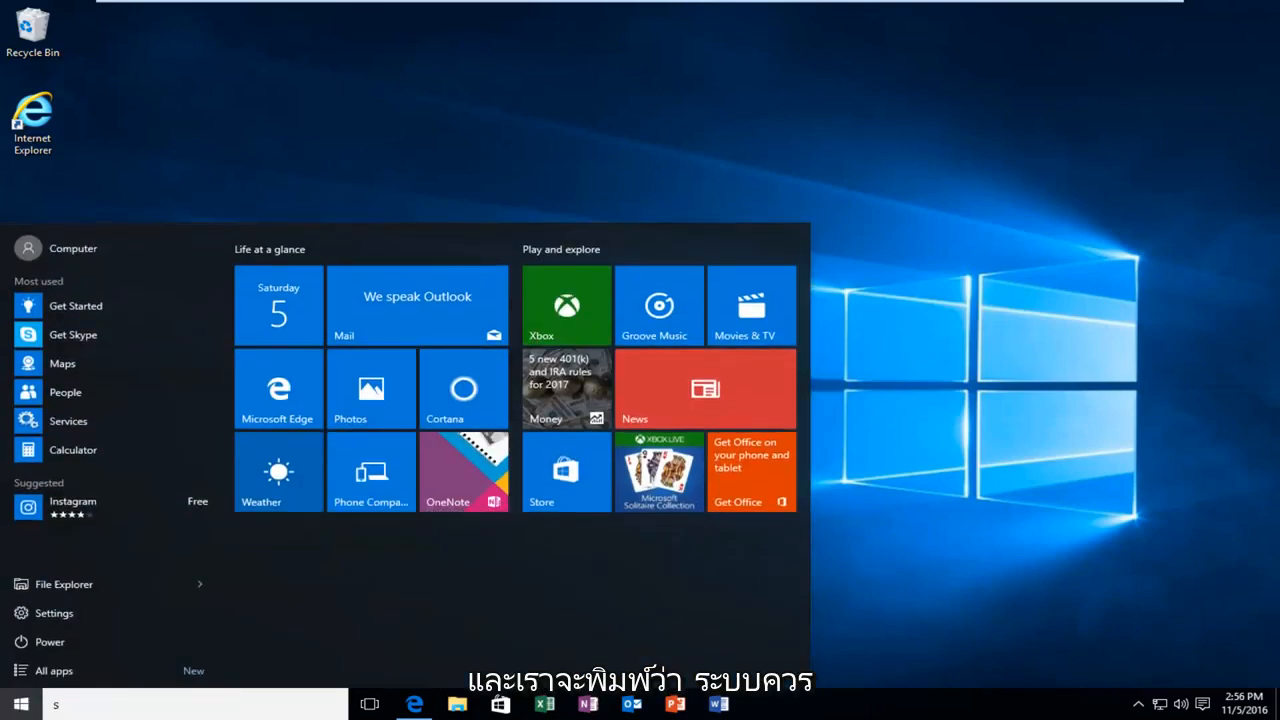
pyautogui.write('ystem')
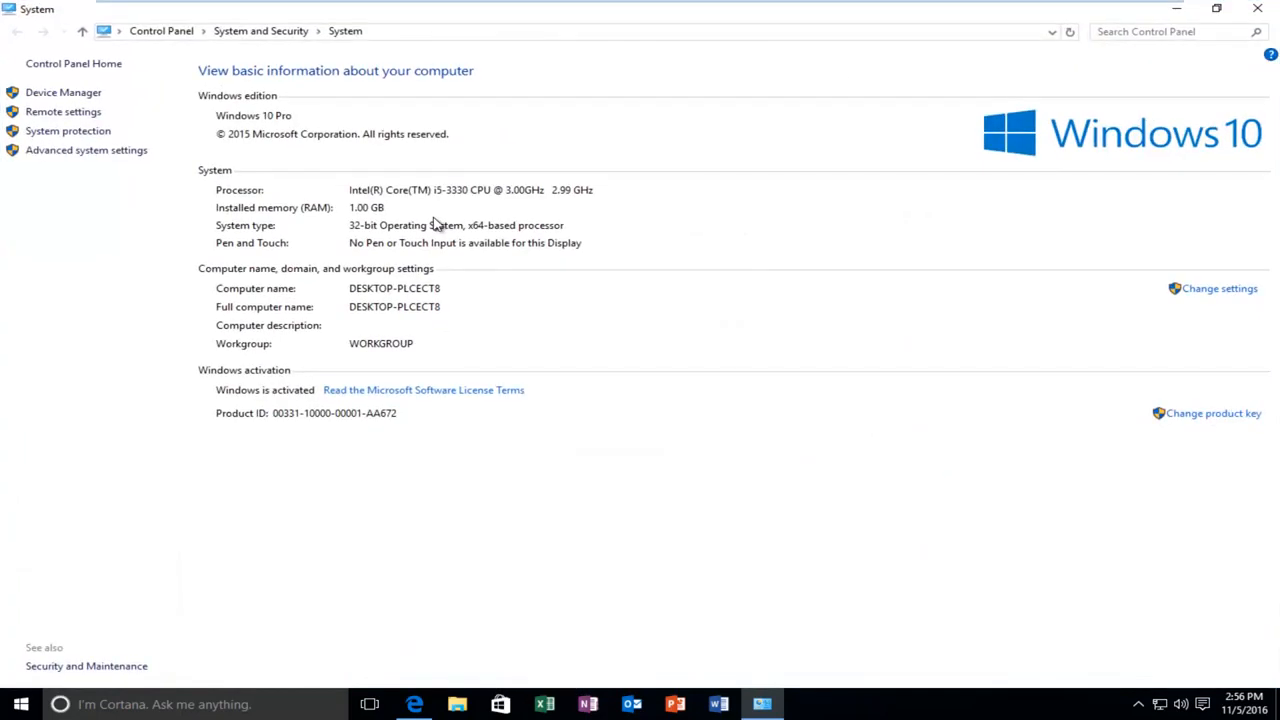
pyautogui.moveTo(478, 250)
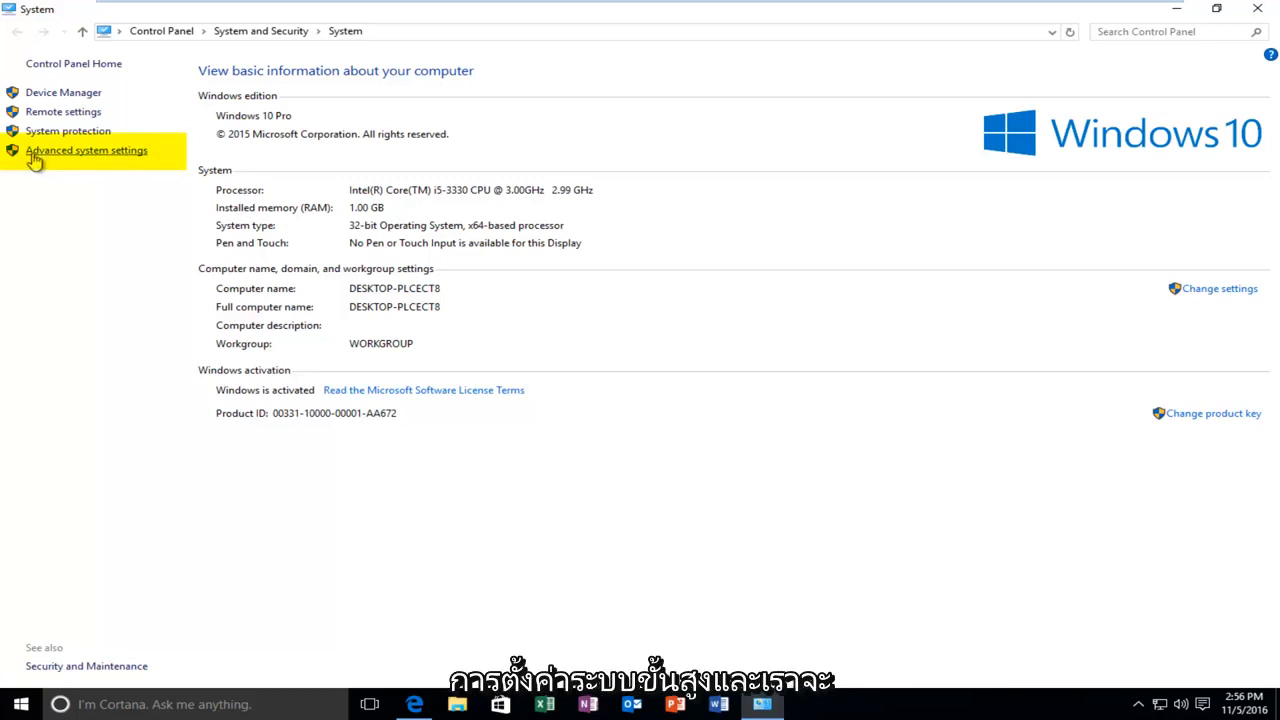
pyautogui.moveTo(110, 160)
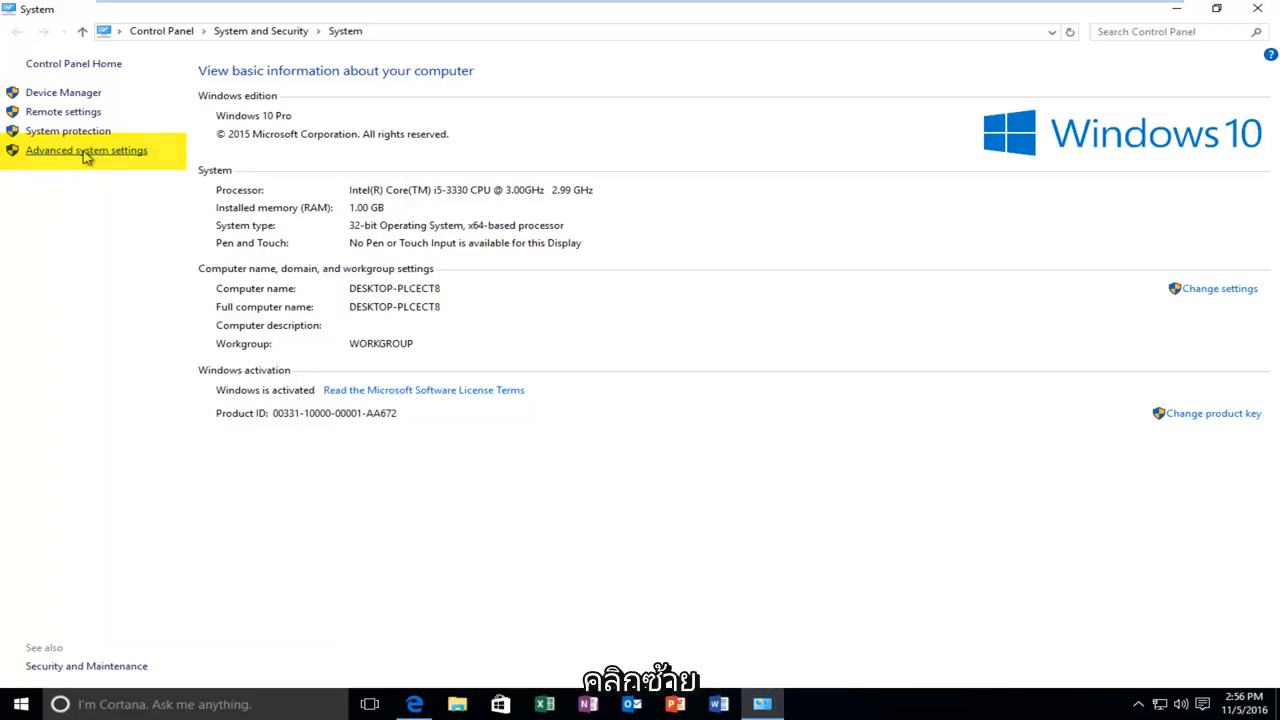
# Open System Properties via 'Advanced system settings' in the System page's left pane
pyautogui.click(86, 150)
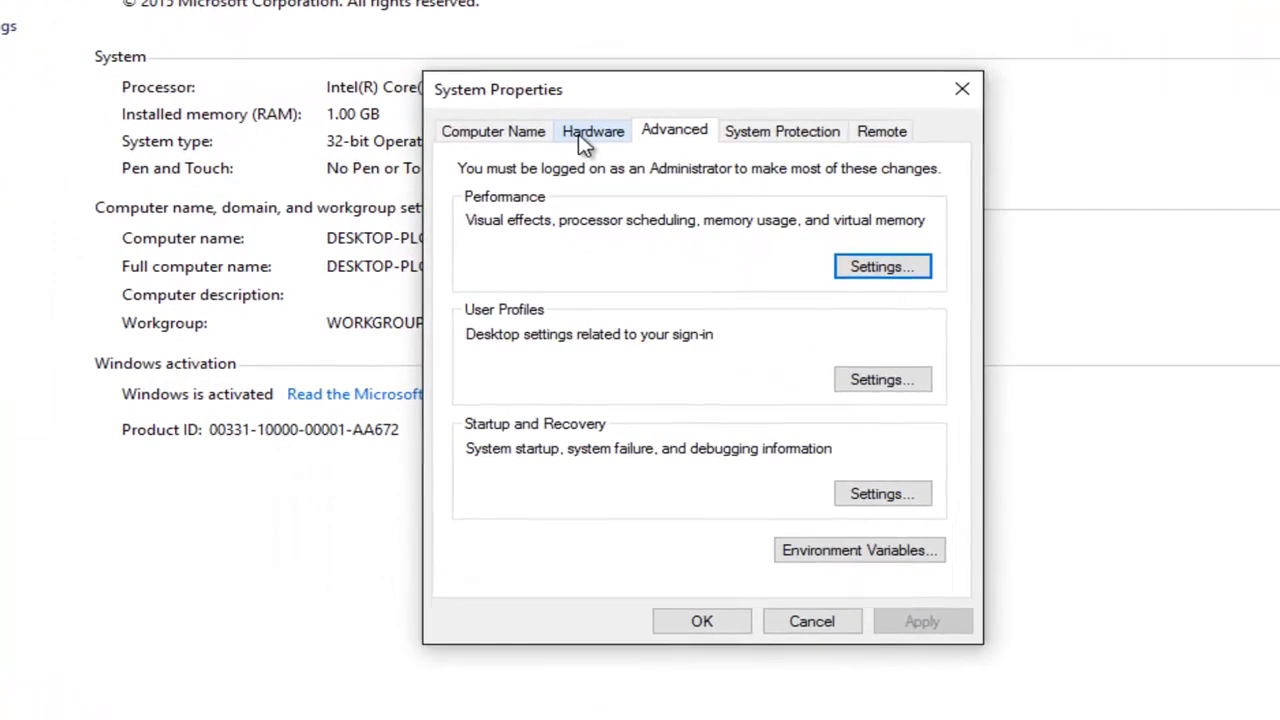
pyautogui.click(592, 131)
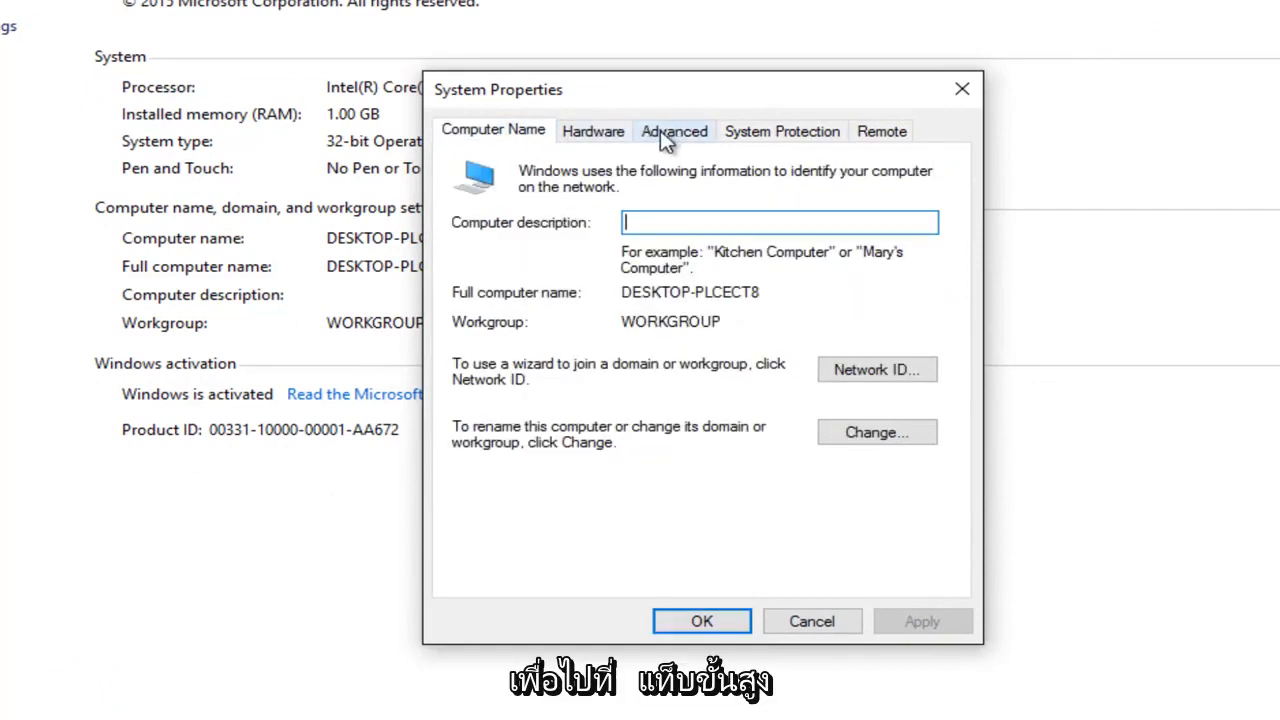
pyautogui.click(674, 131)
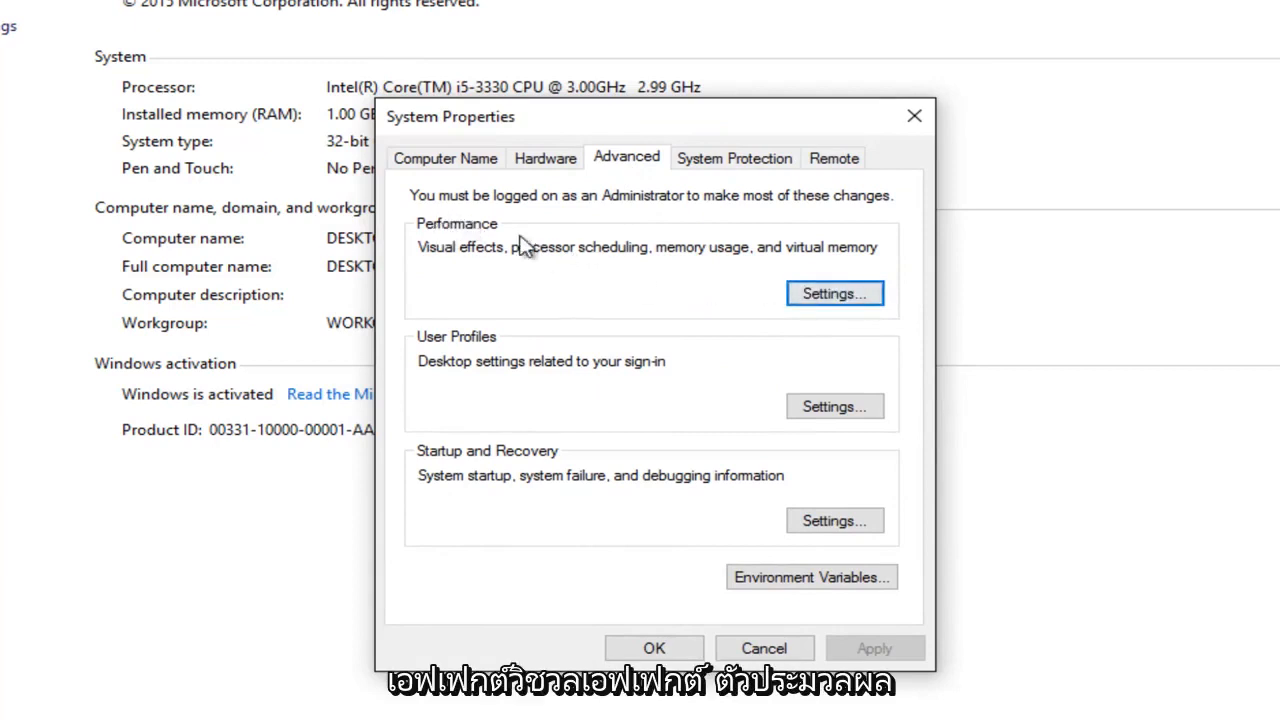
pyautogui.moveTo(548, 257)
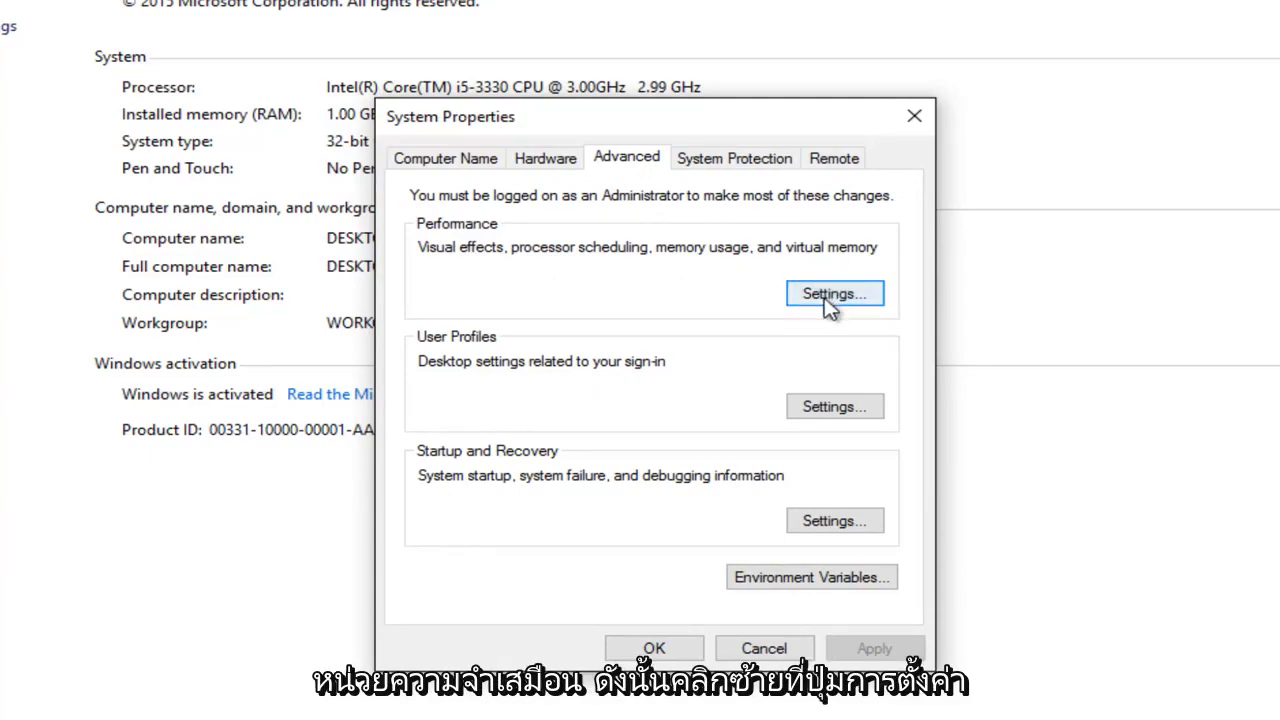
# In Performance Options, enable DEP for all programs and services except those selected
pyautogui.click(834, 293)
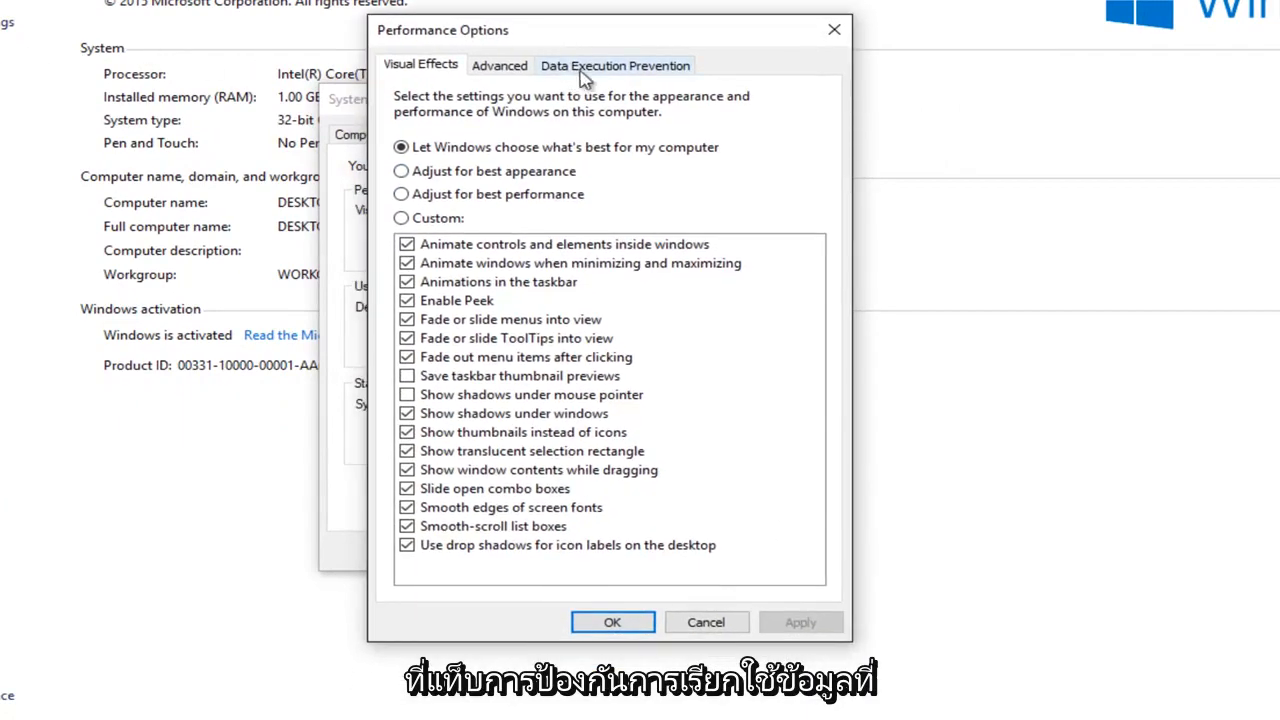
pyautogui.click(615, 65)
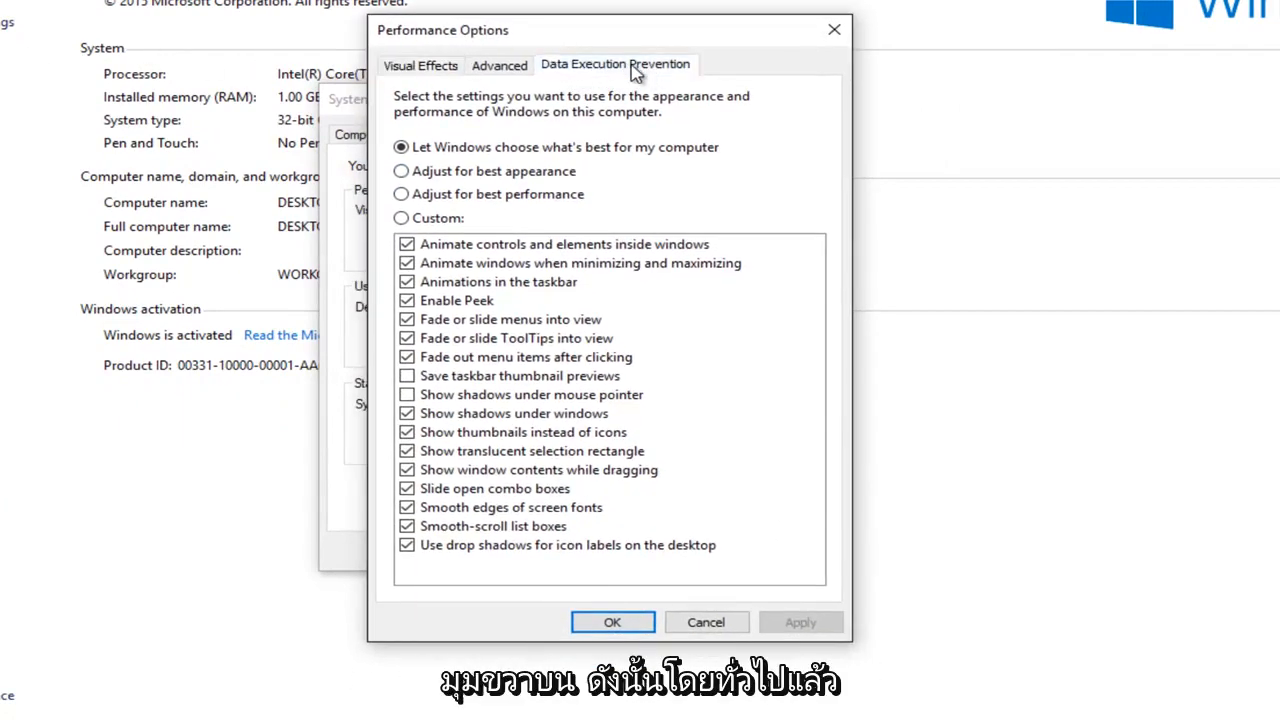
pyautogui.click(615, 64)
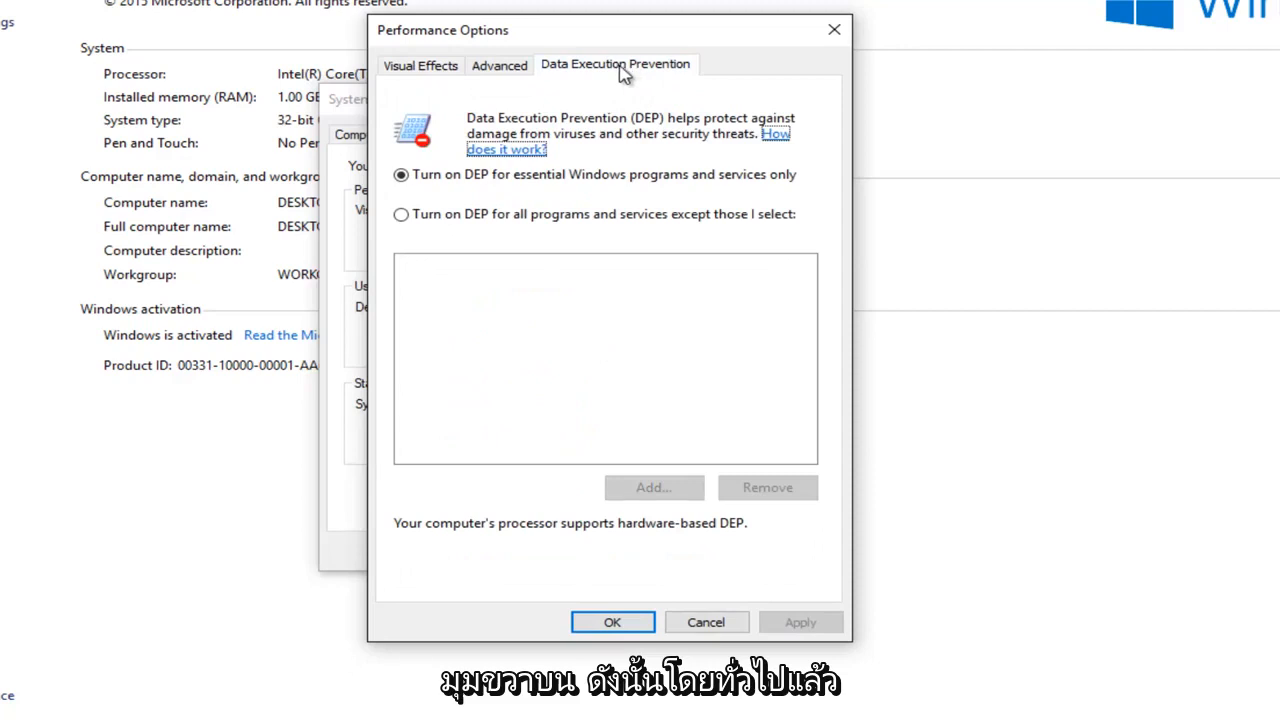
pyautogui.moveTo(553, 78)
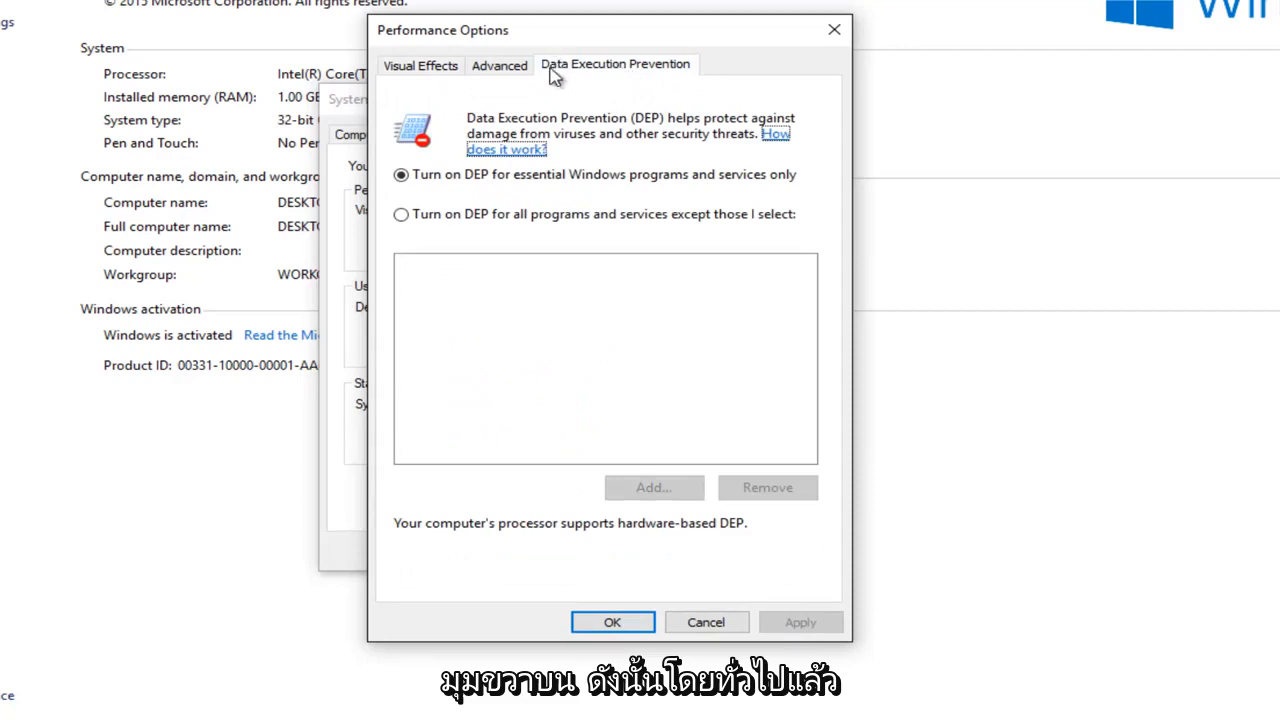
pyautogui.moveTo(640, 130)
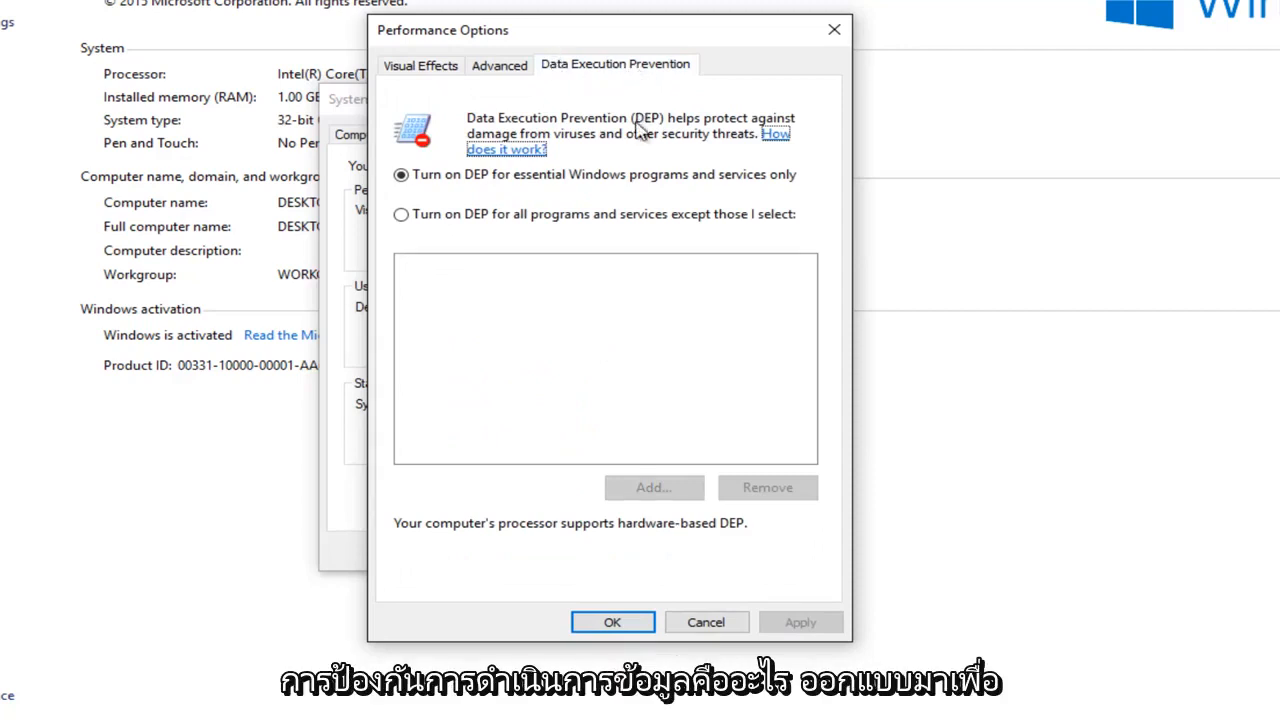
pyautogui.moveTo(515, 323)
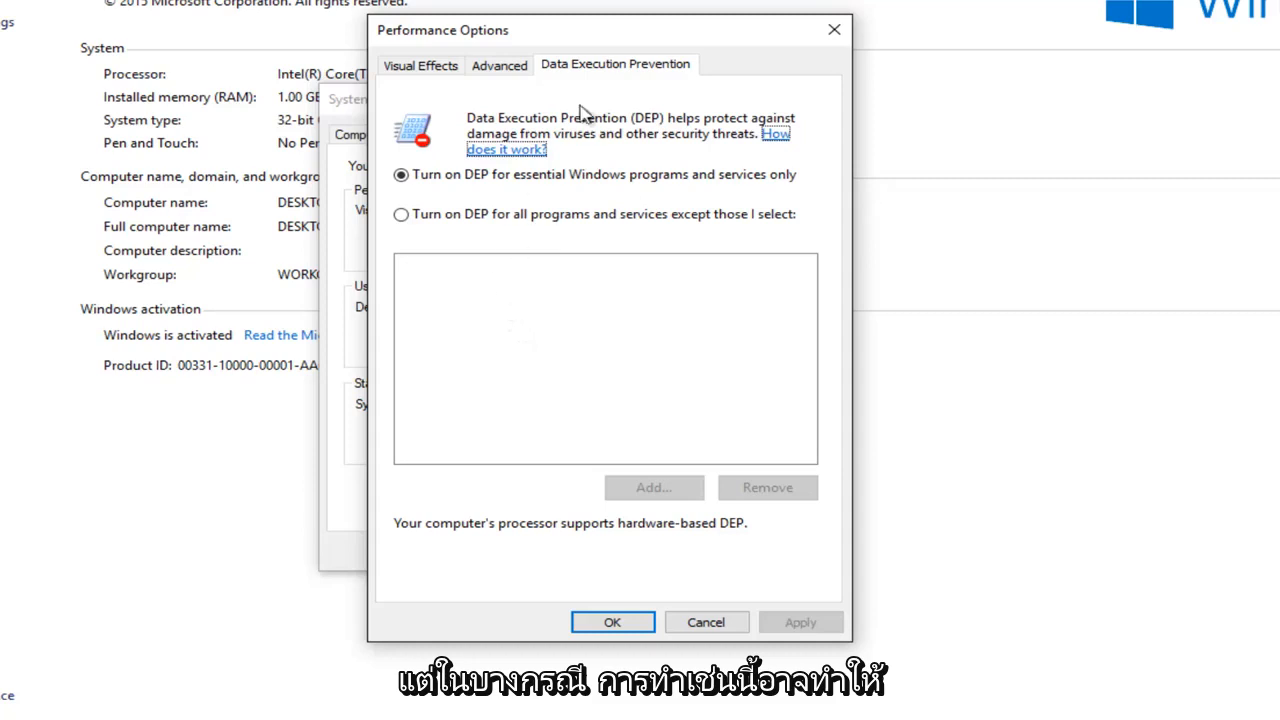
pyautogui.moveTo(588, 36)
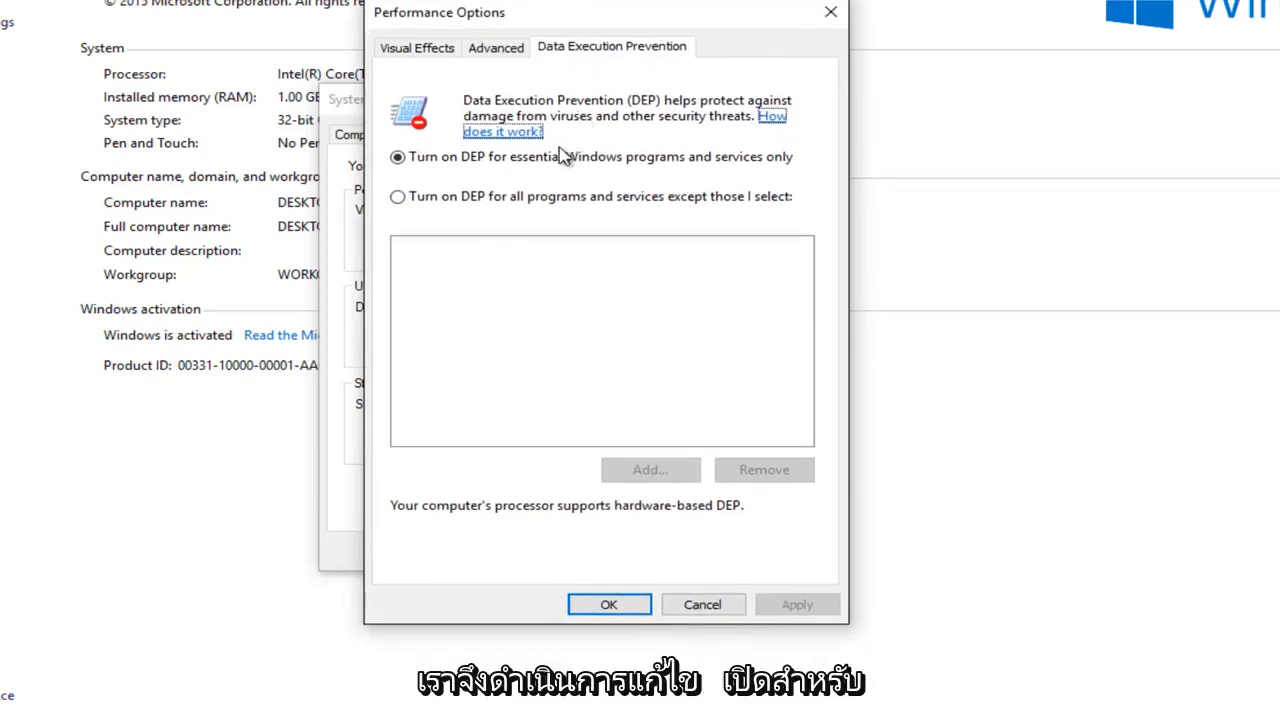
pyautogui.click(397, 196)
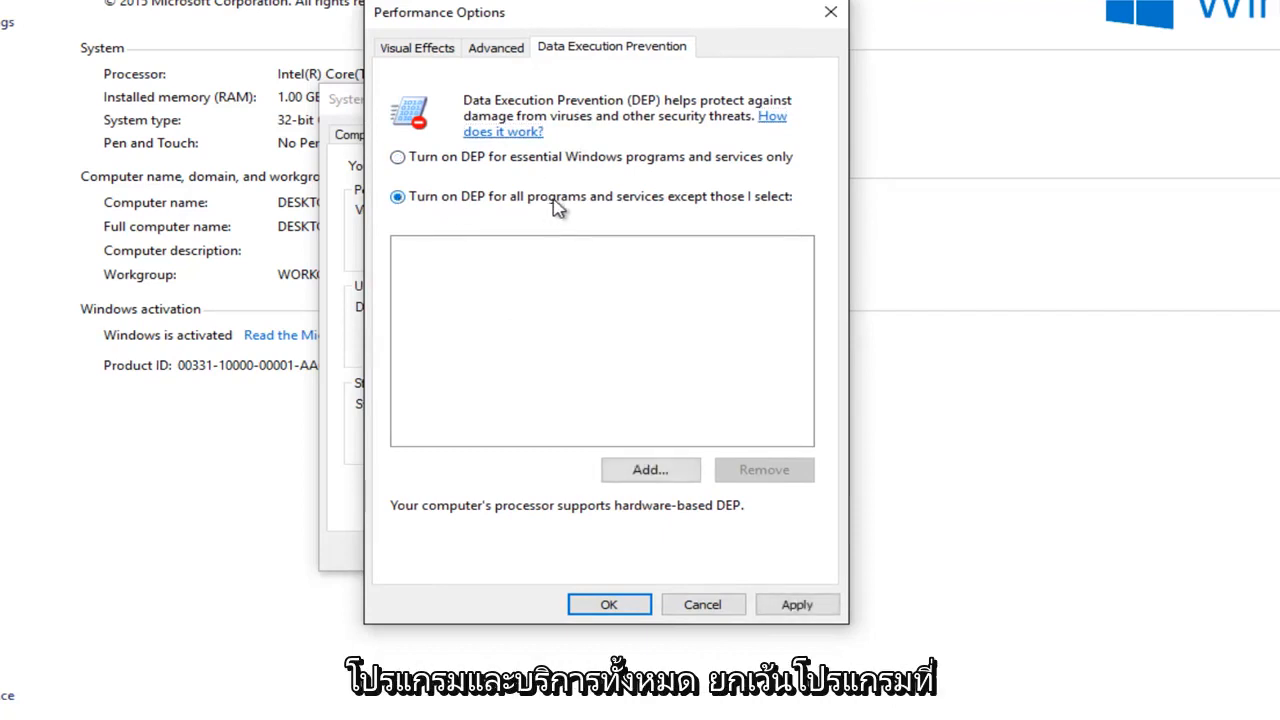
pyautogui.moveTo(765, 205)
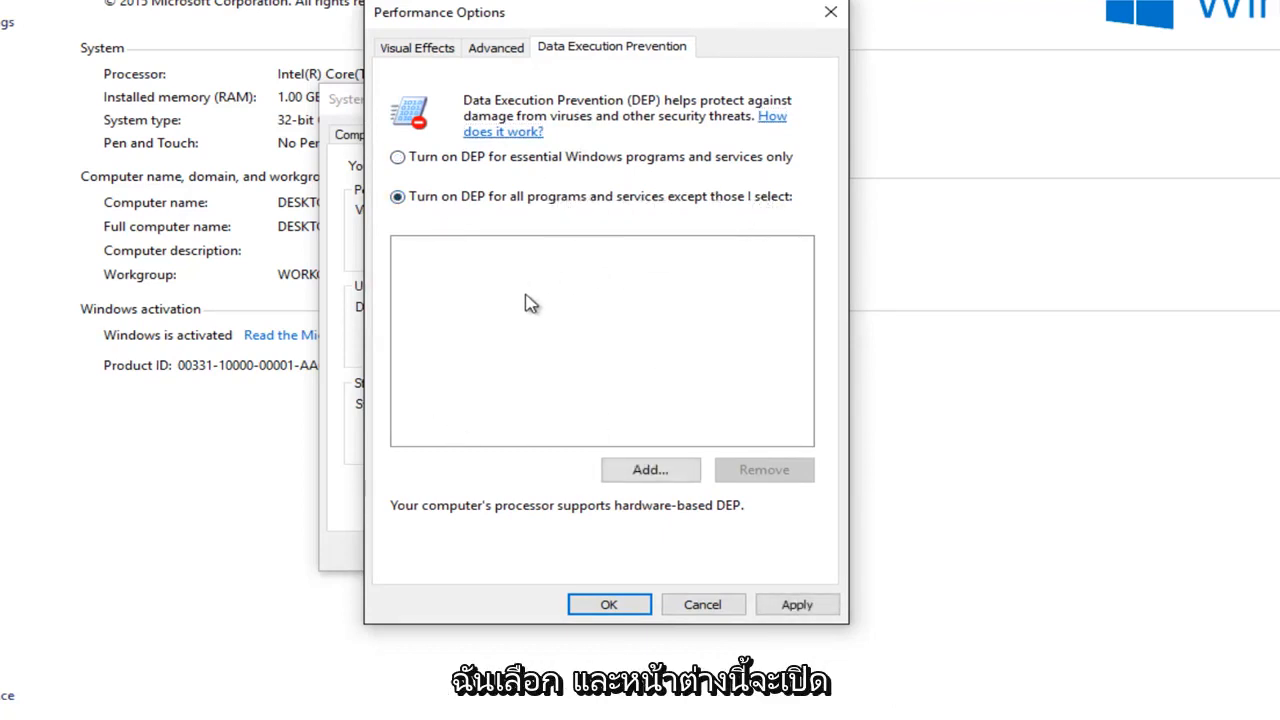
pyautogui.moveTo(570, 314)
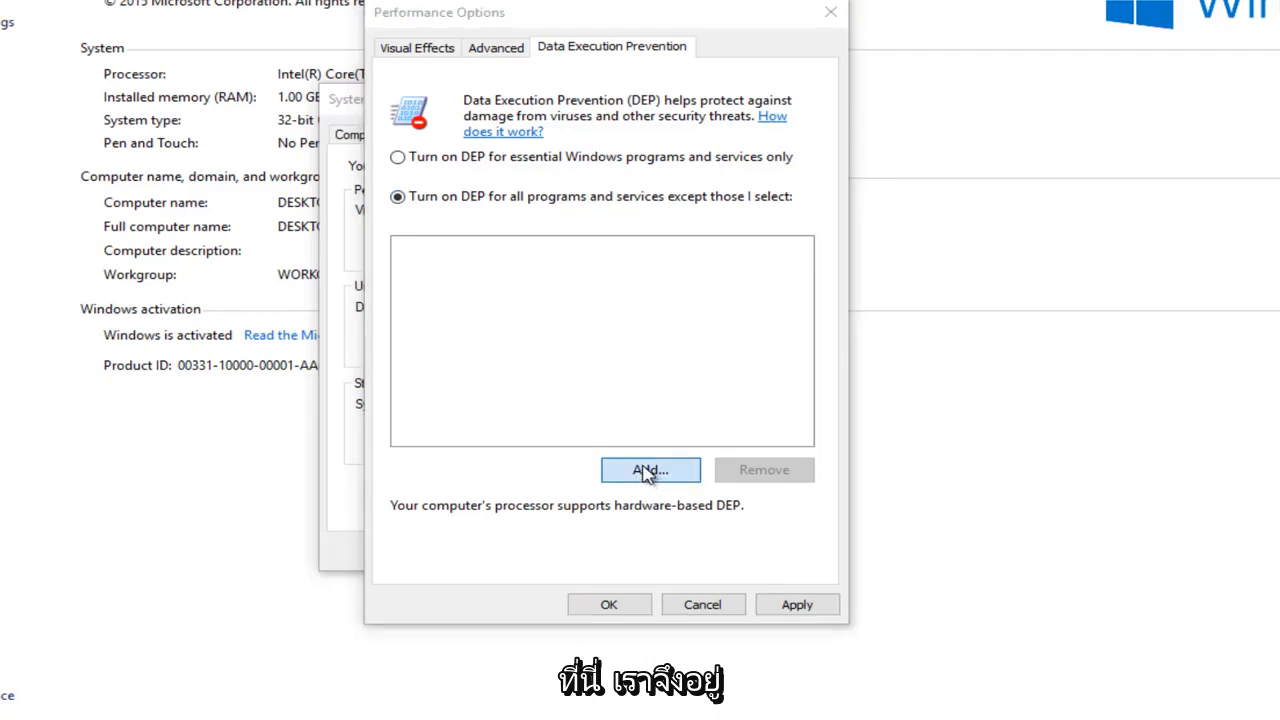
# Start adding a DEP exception and pick spoolsv from the System32 folder
pyautogui.click(650, 470)
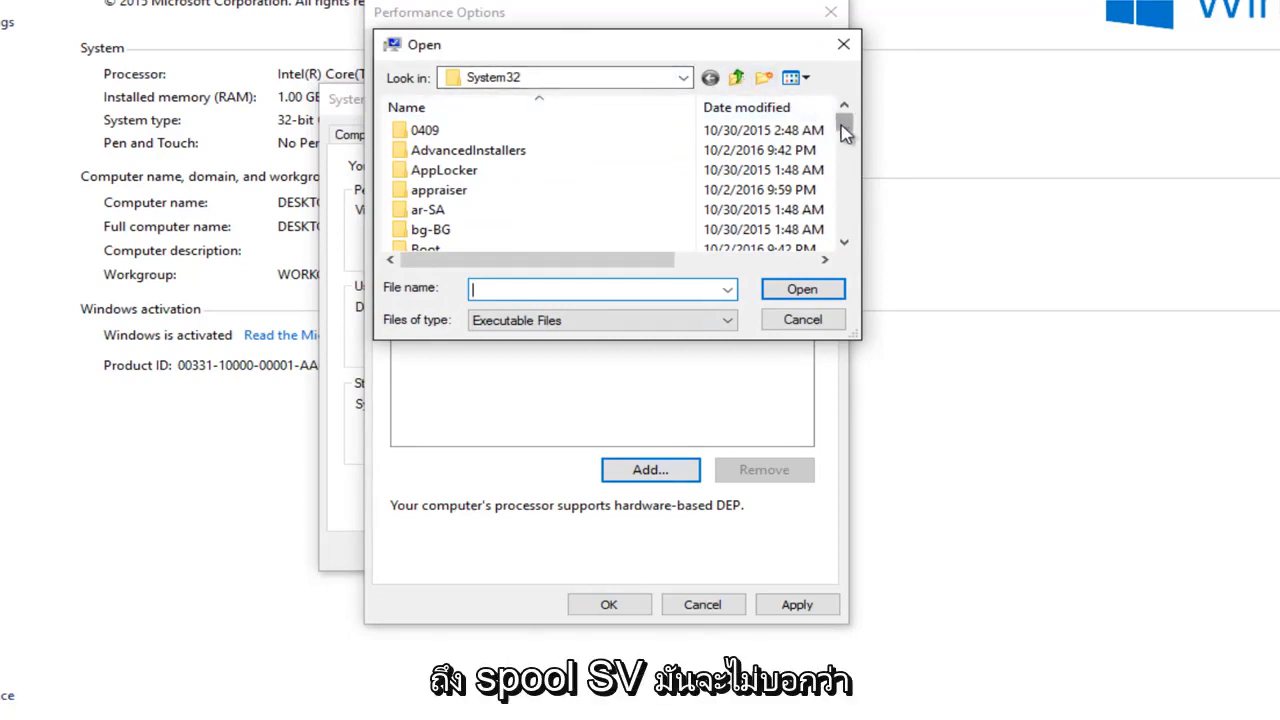
pyautogui.scroll(-3)
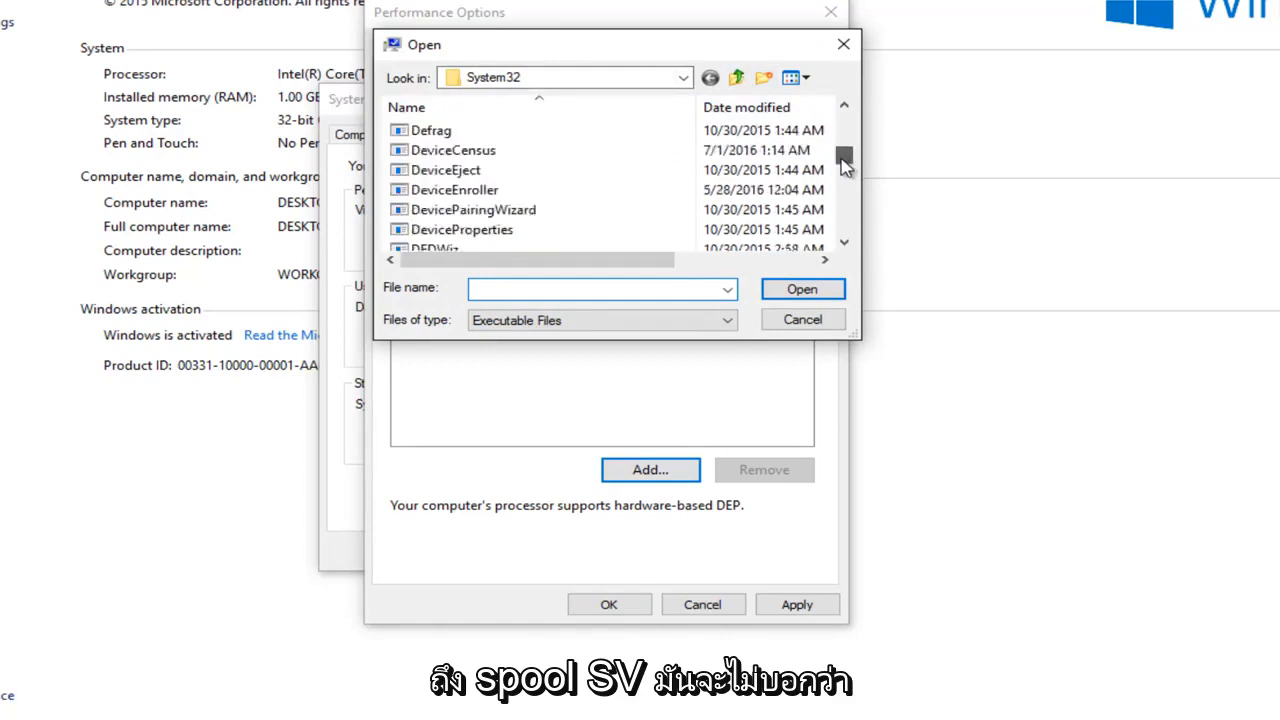
pyautogui.scroll(-3)
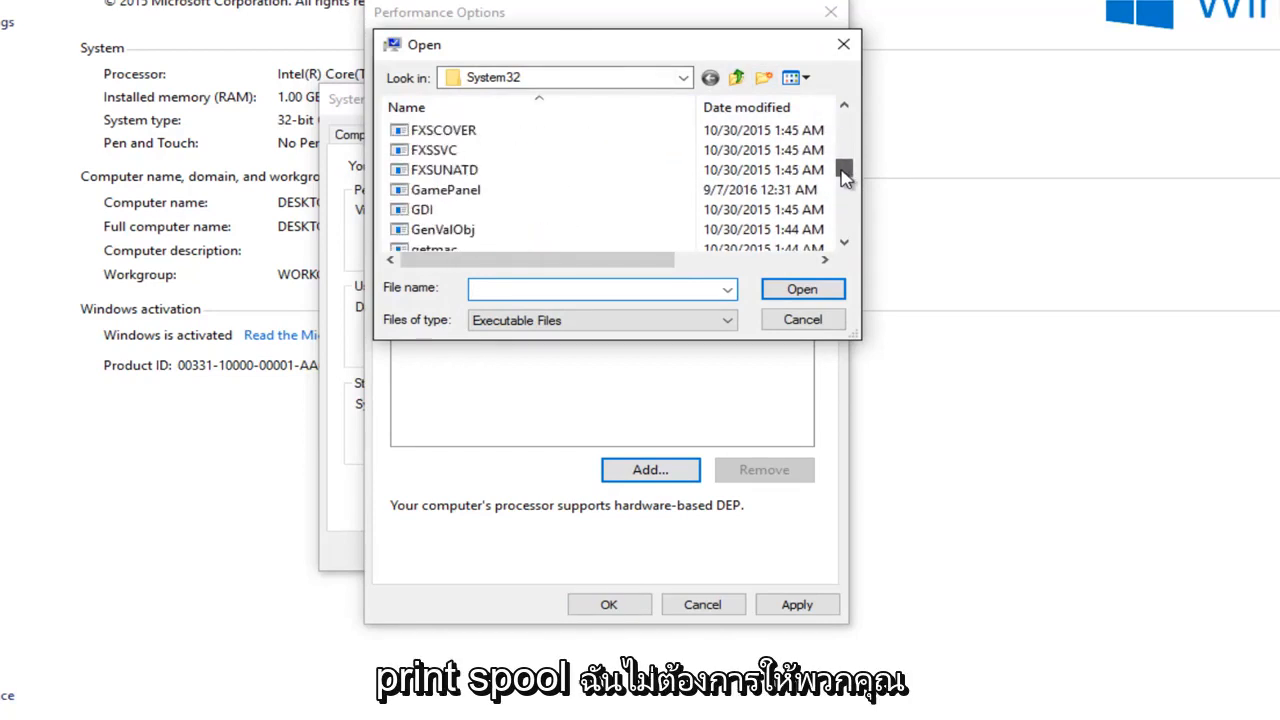
pyautogui.scroll(-3)
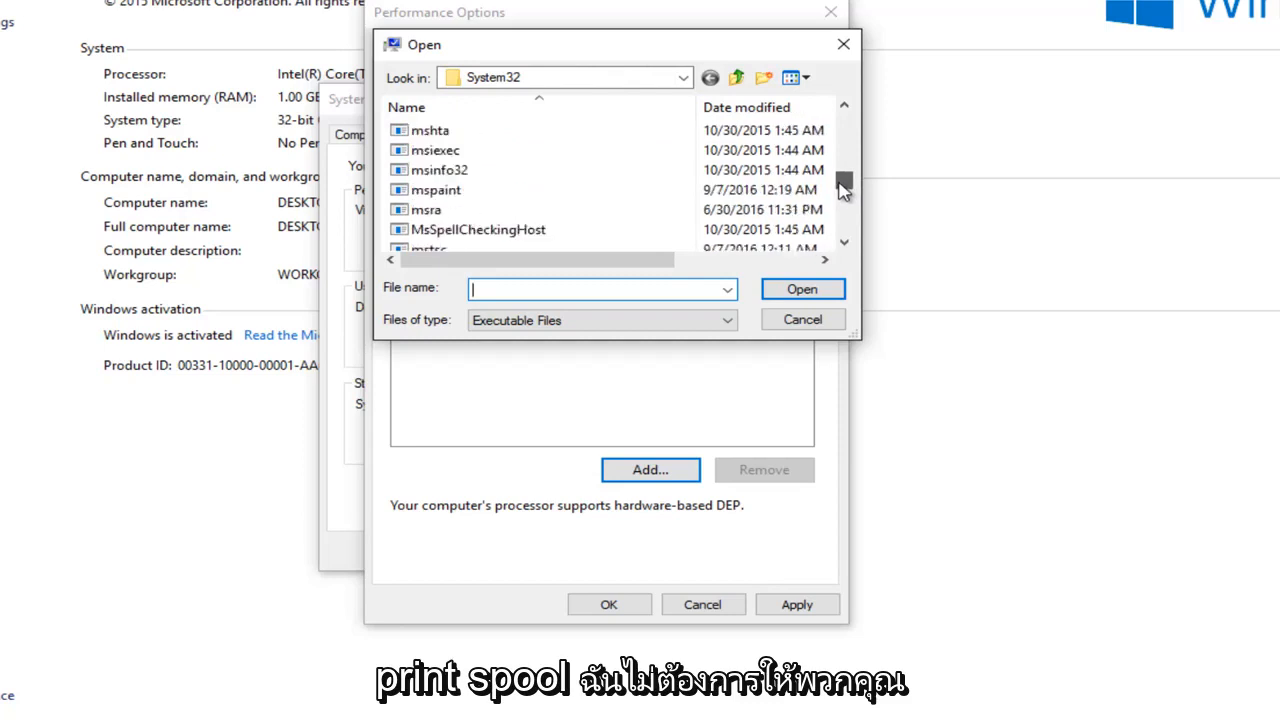
pyautogui.scroll(-3)
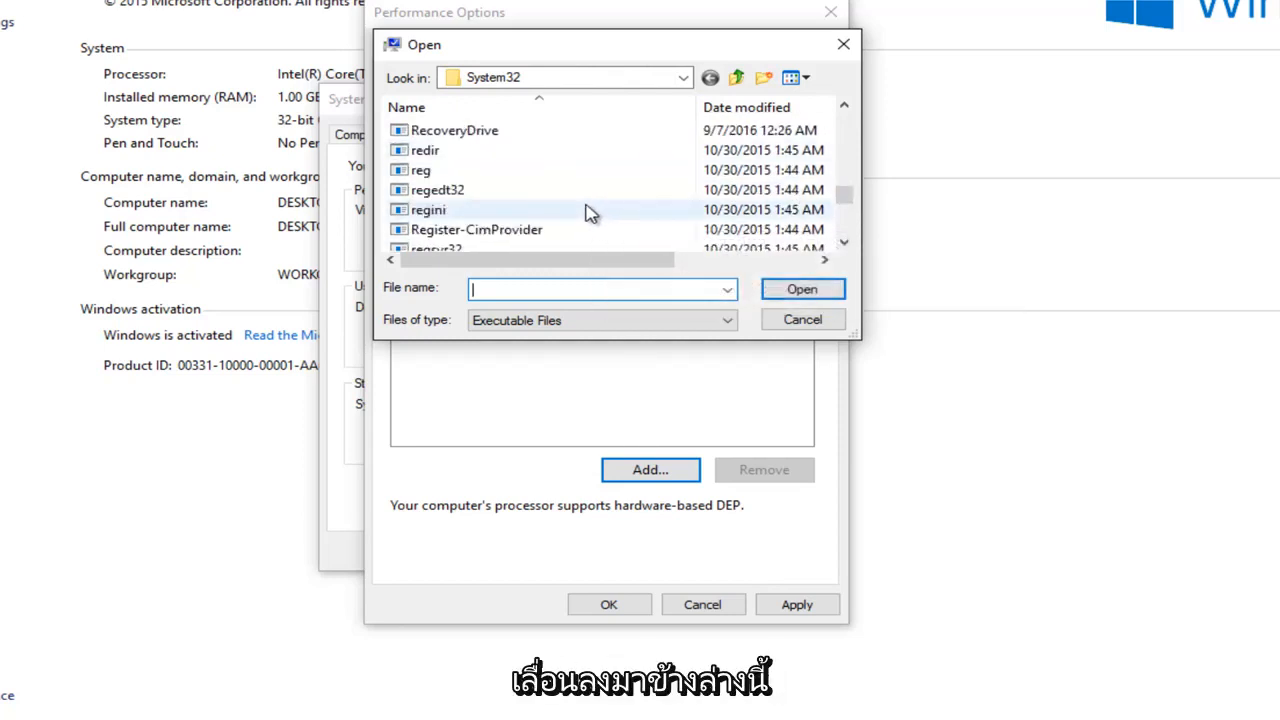
pyautogui.scroll(-3)
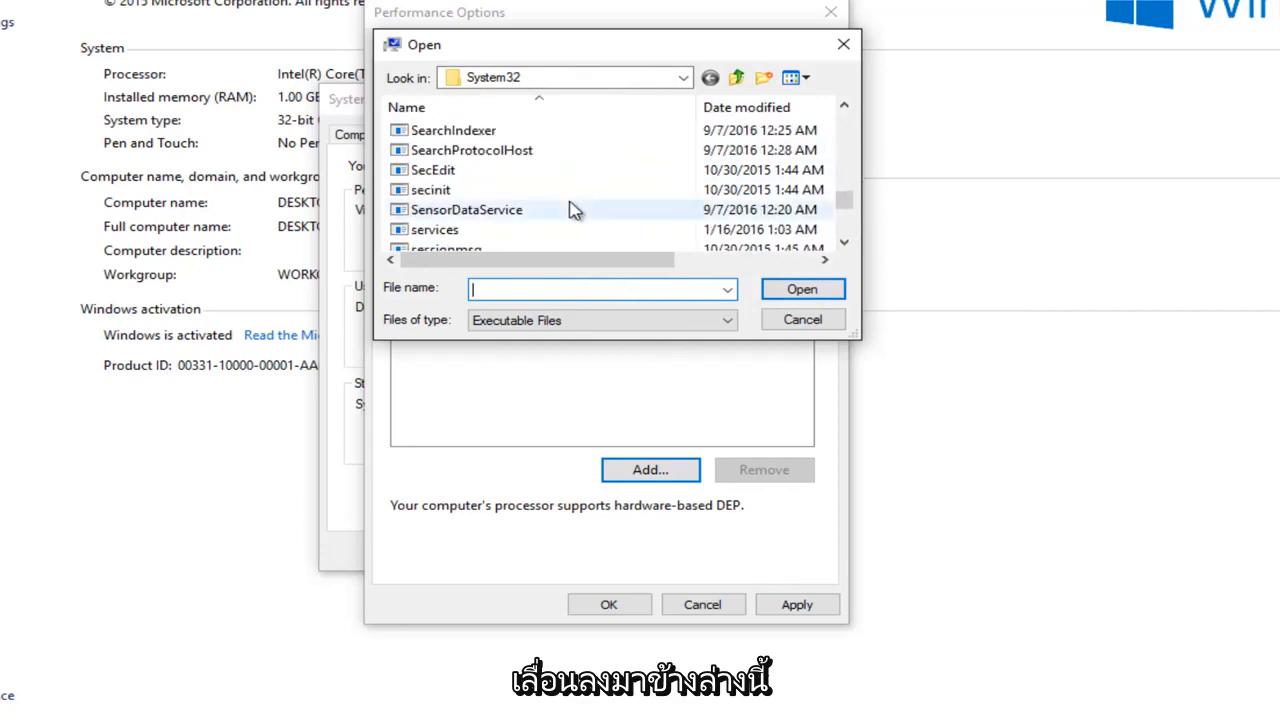
pyautogui.scroll(-3)
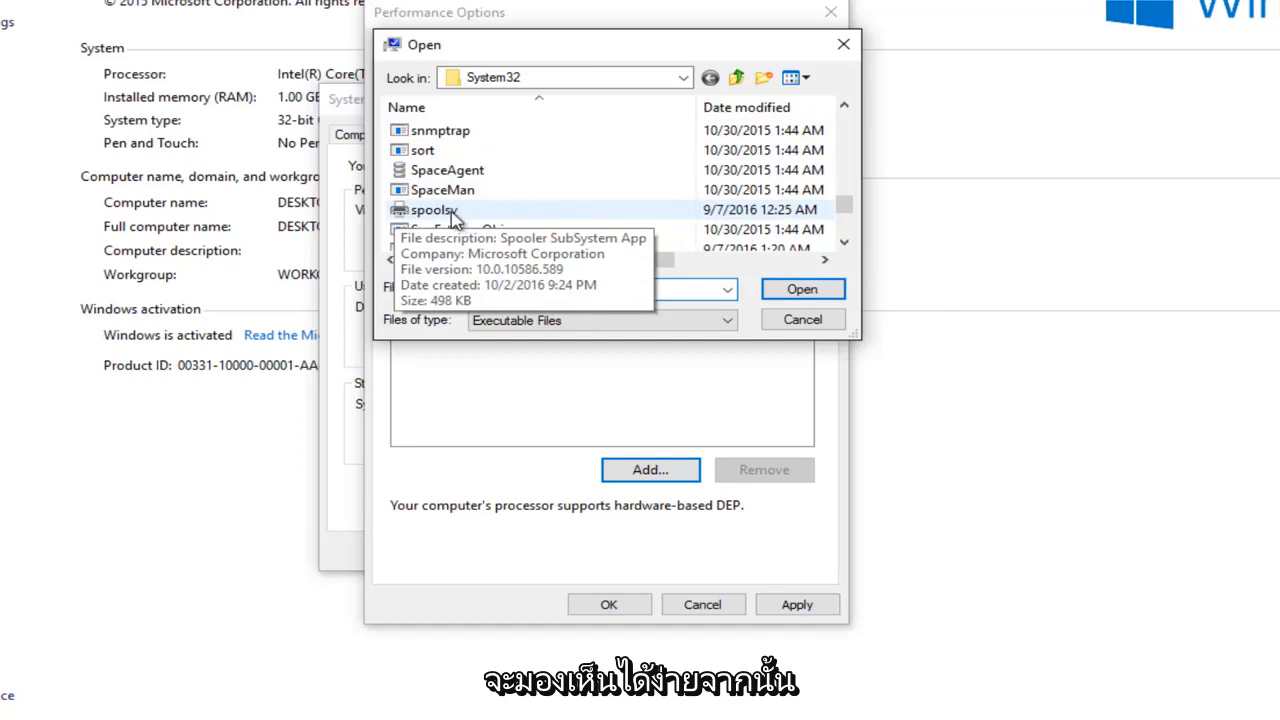
pyautogui.click(433, 209)
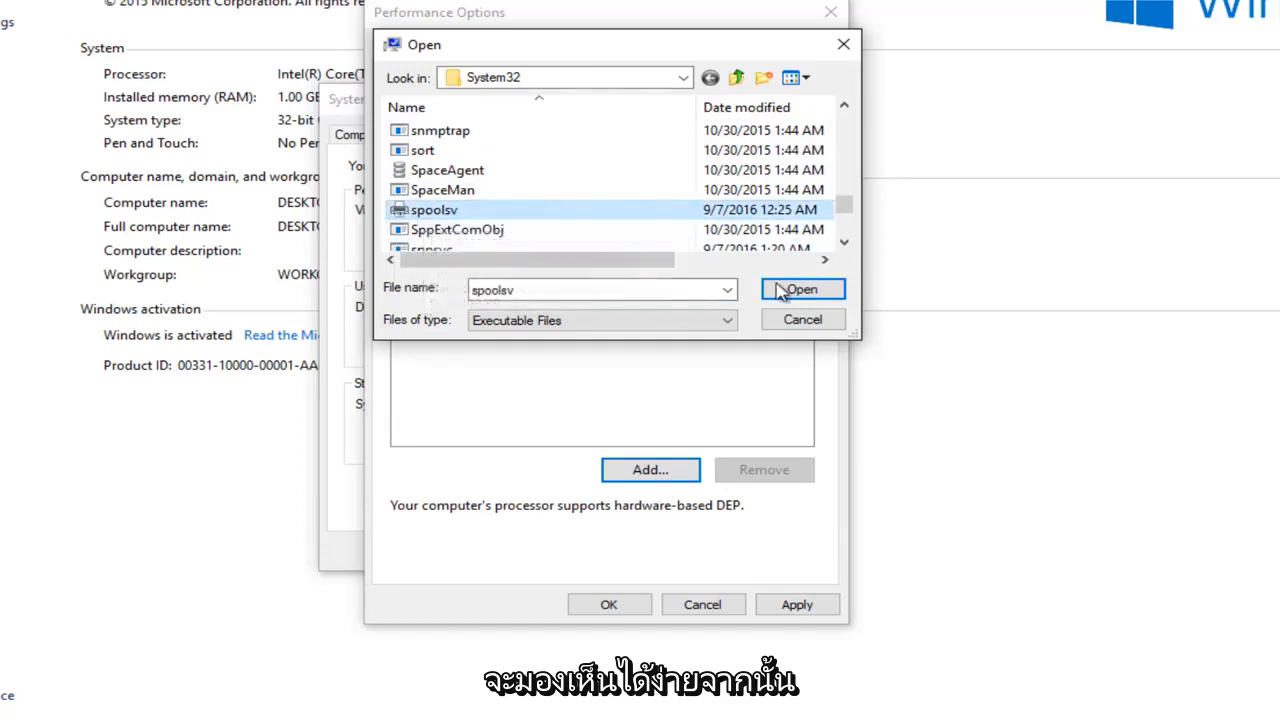
# Attempt to add spoolsv.exe as a DEP exception and dismiss Windows' refusal warning
pyautogui.click(802, 289)
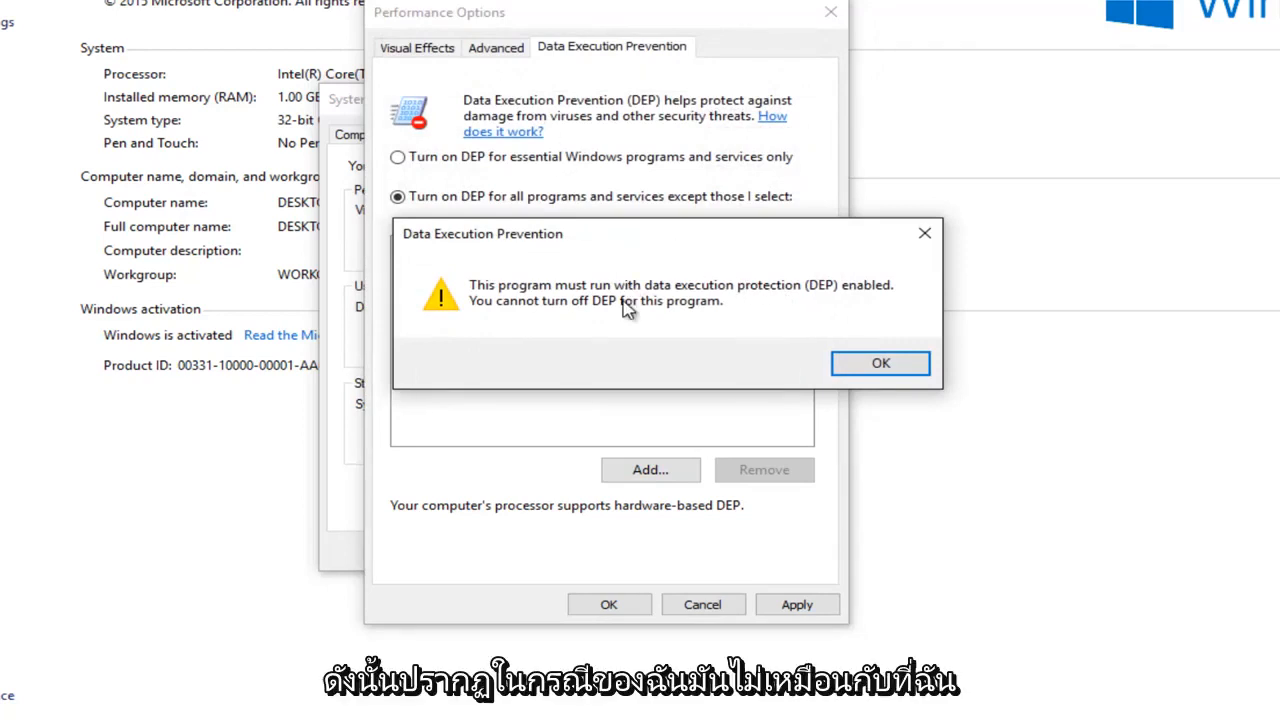
pyautogui.moveTo(545, 300)
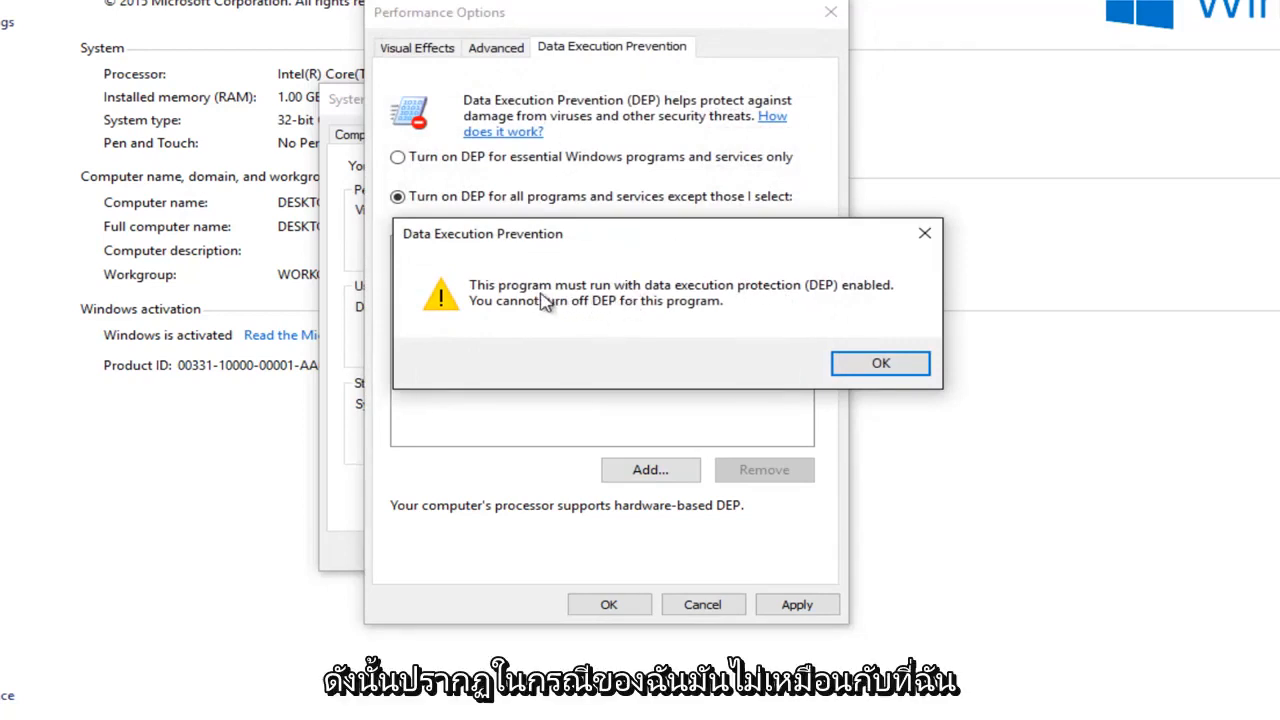
pyautogui.moveTo(795, 303)
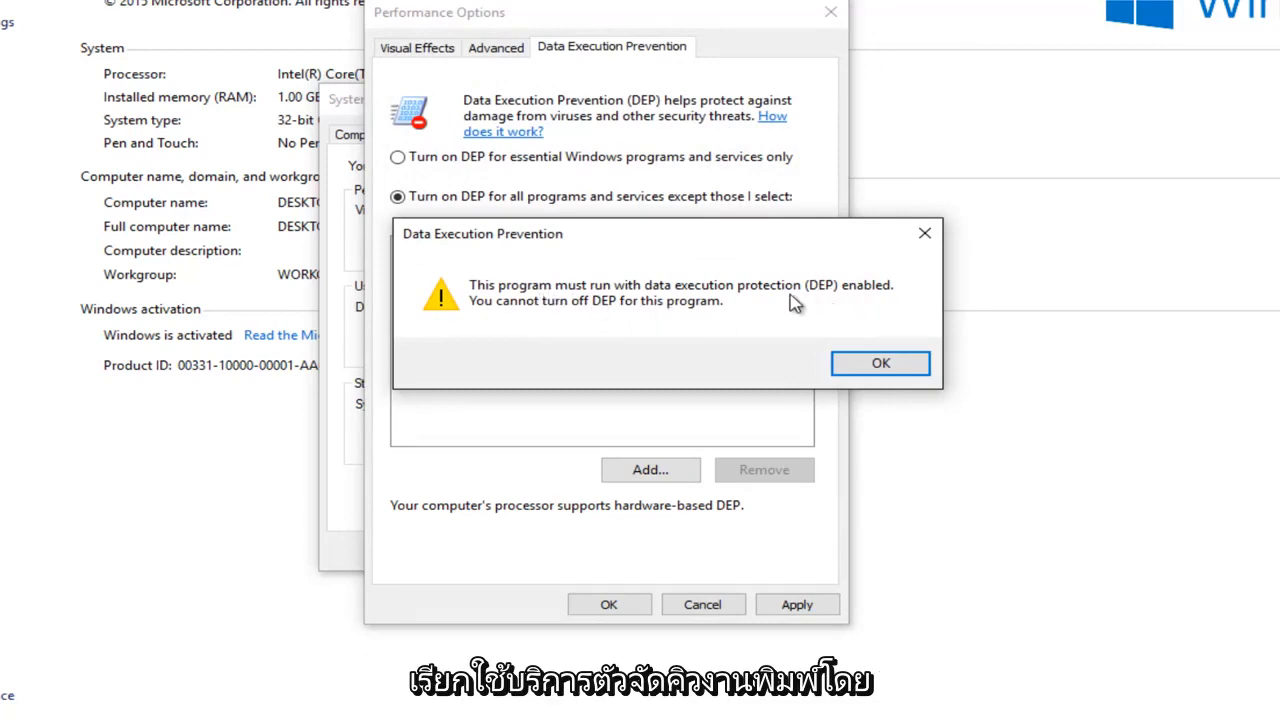
pyautogui.moveTo(715, 300)
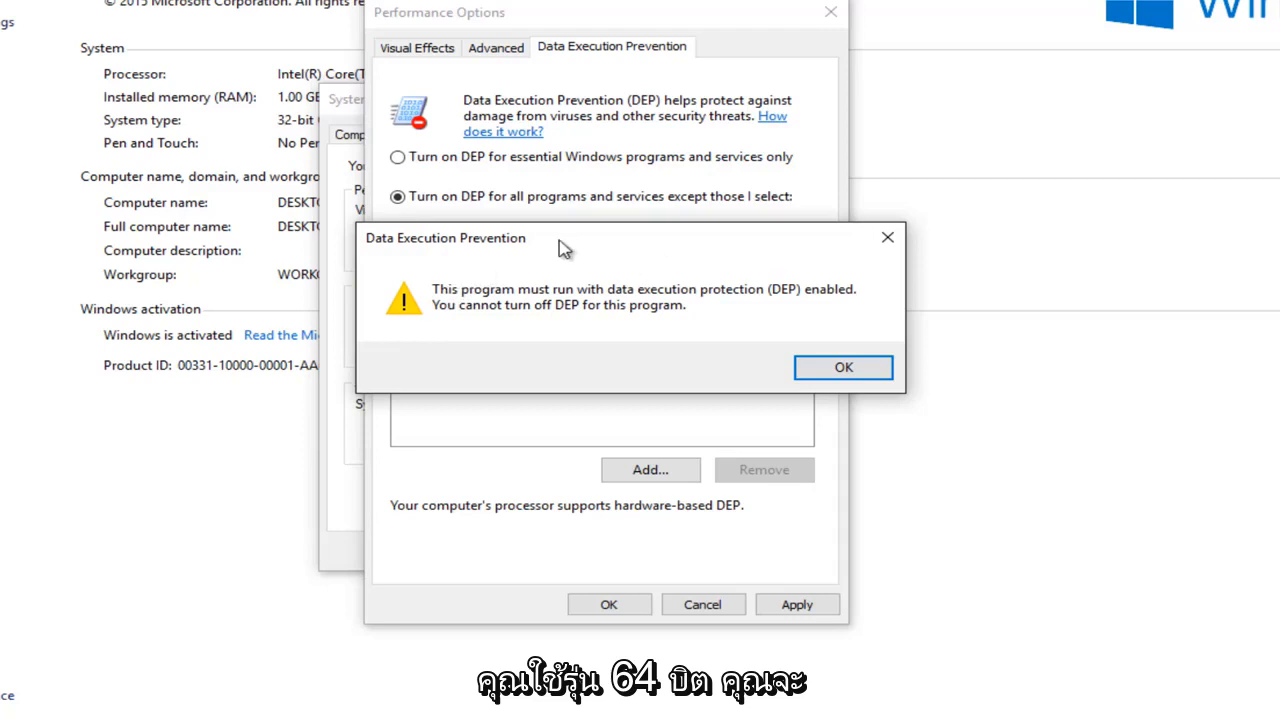
pyautogui.moveTo(527, 323)
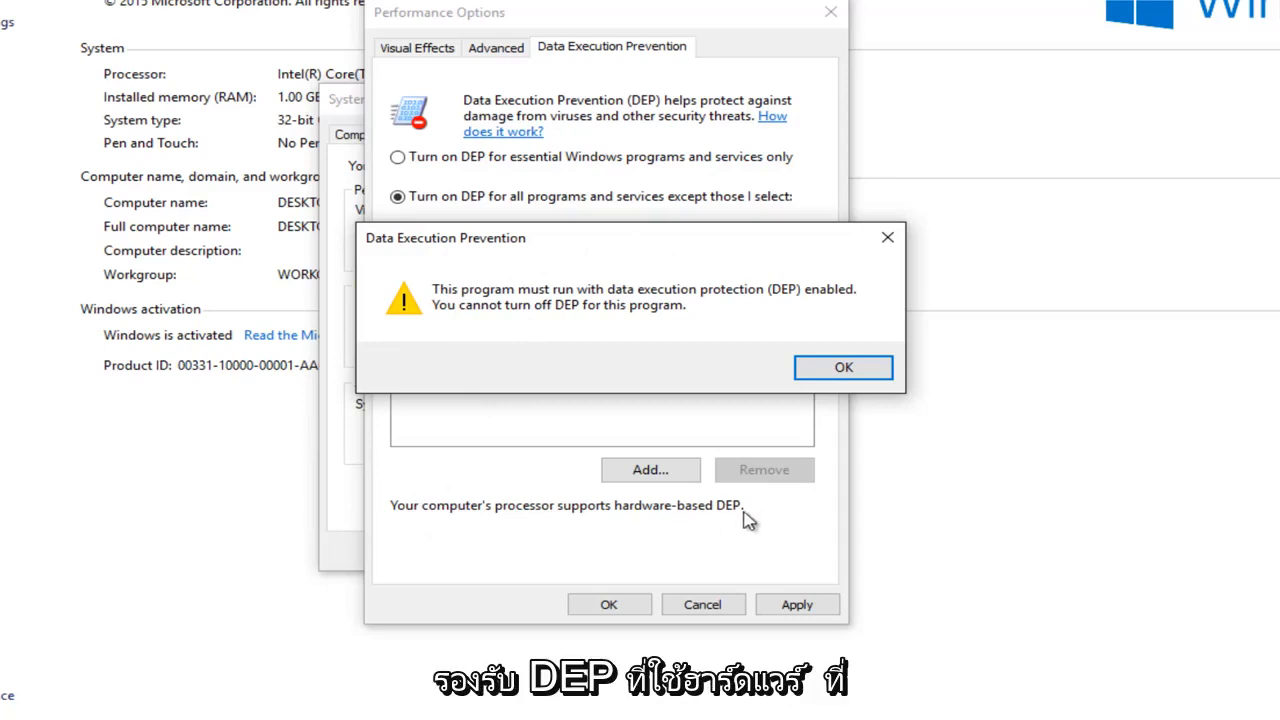
pyautogui.moveTo(463, 553)
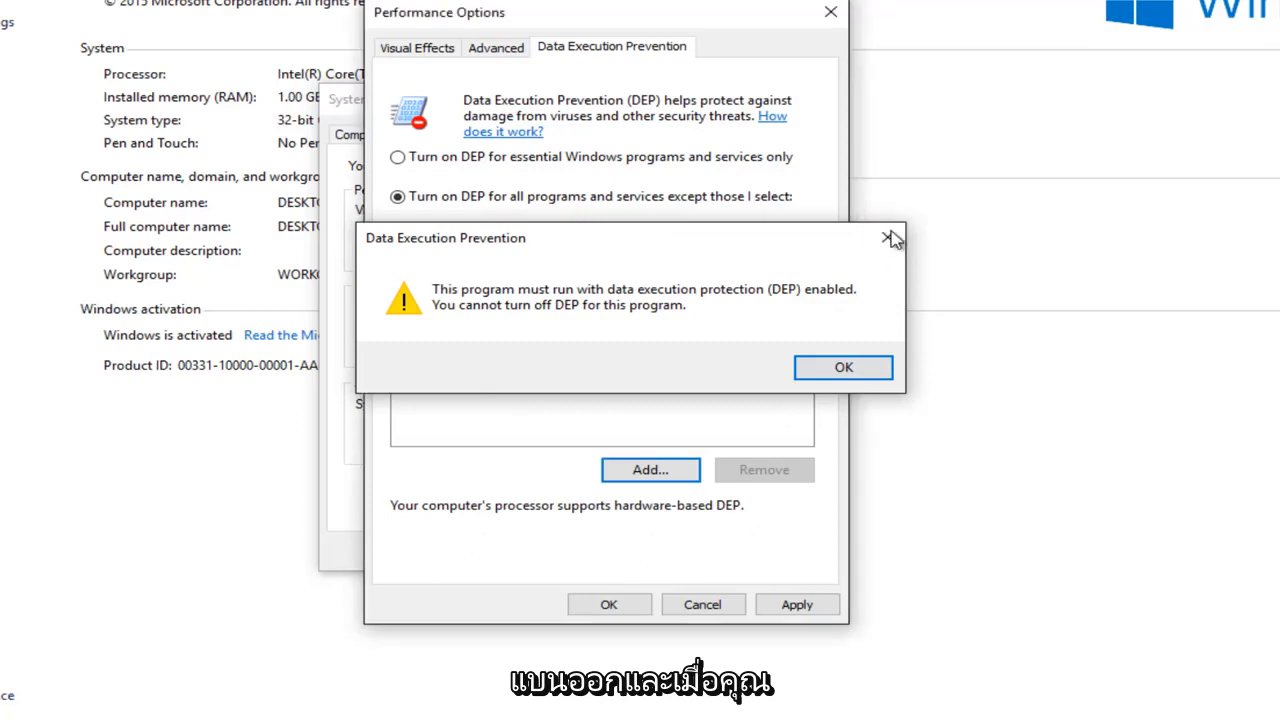
pyautogui.click(843, 367)
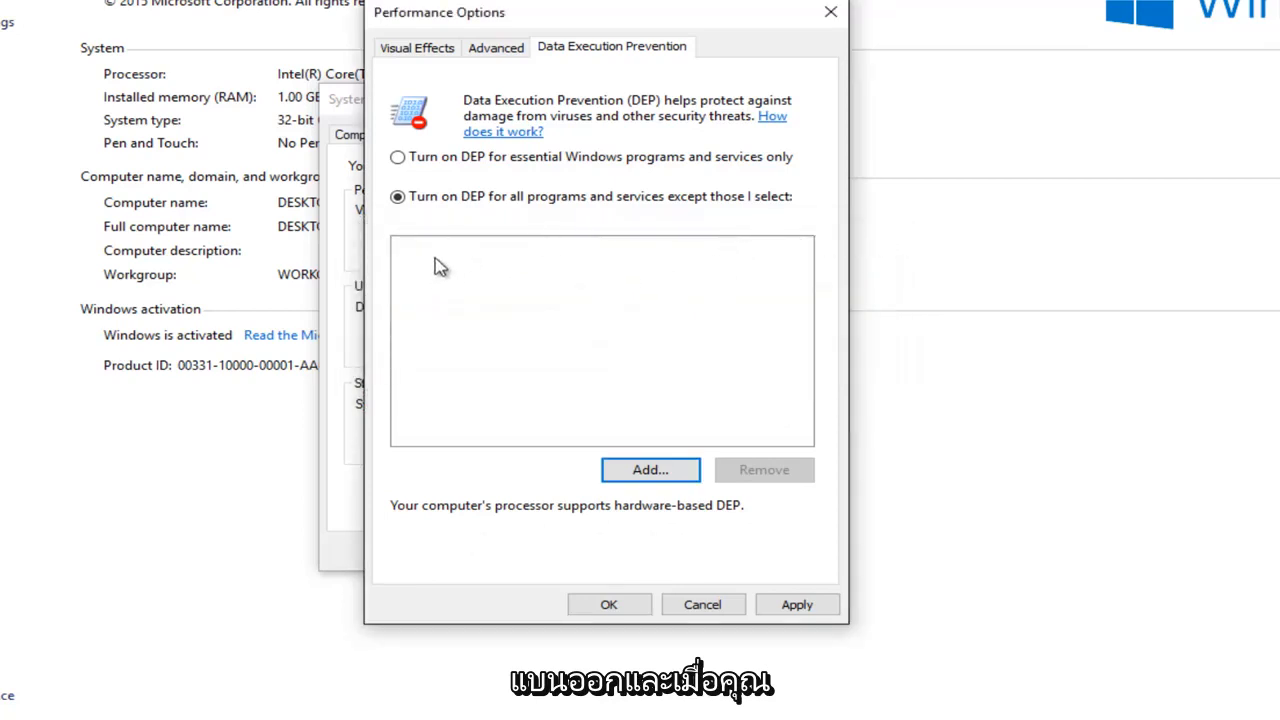
pyautogui.moveTo(500, 262)
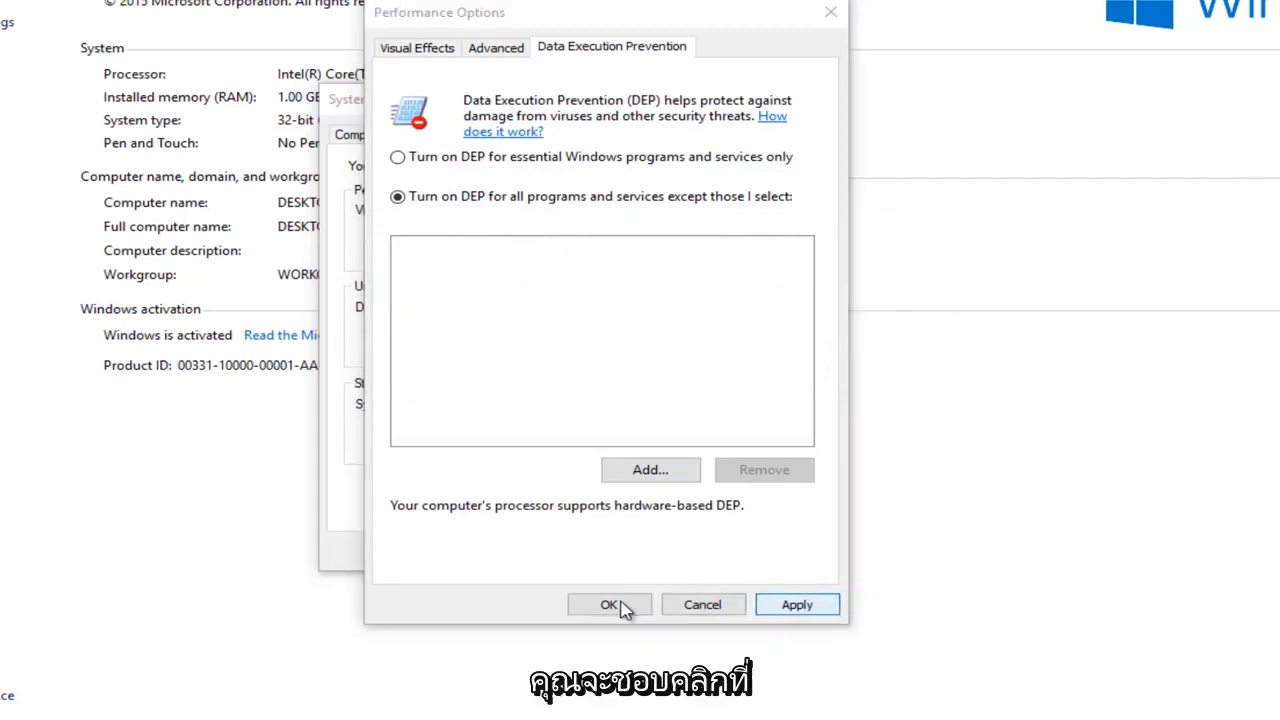
# Save DEP for all programs, acknowledge the restart notice, and move System Properties aside
pyautogui.click(609, 604)
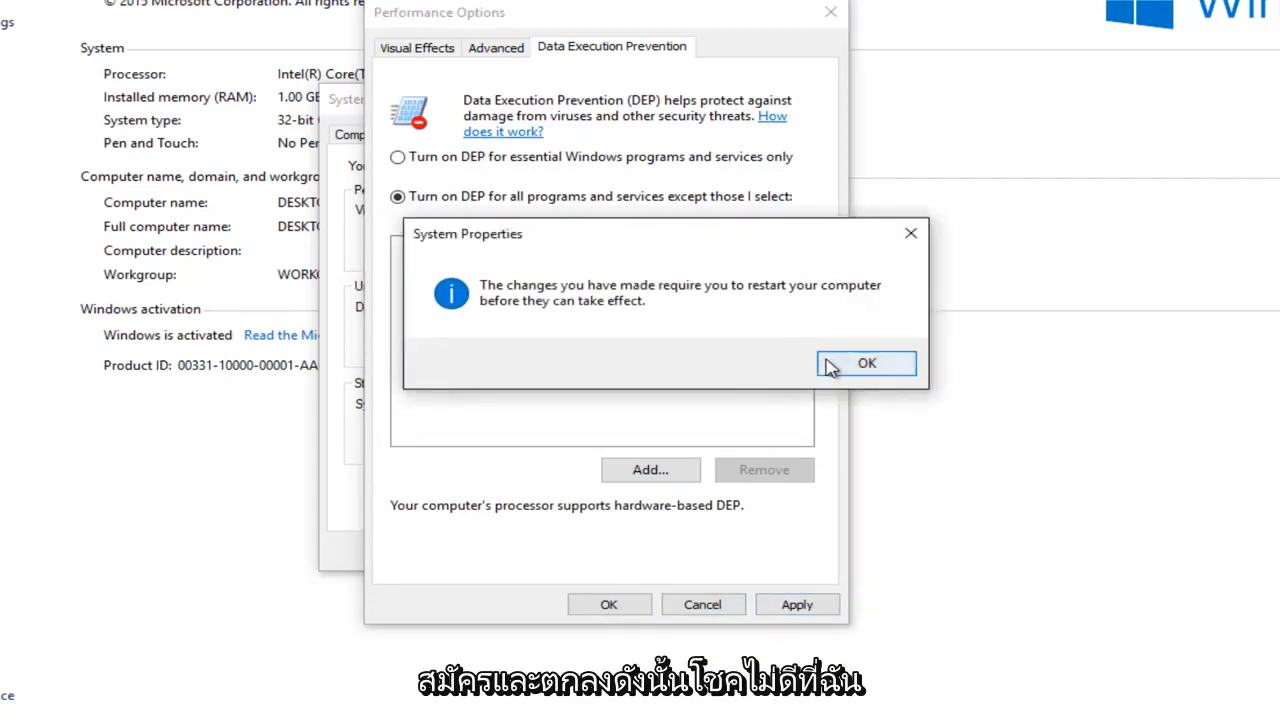
pyautogui.click(866, 363)
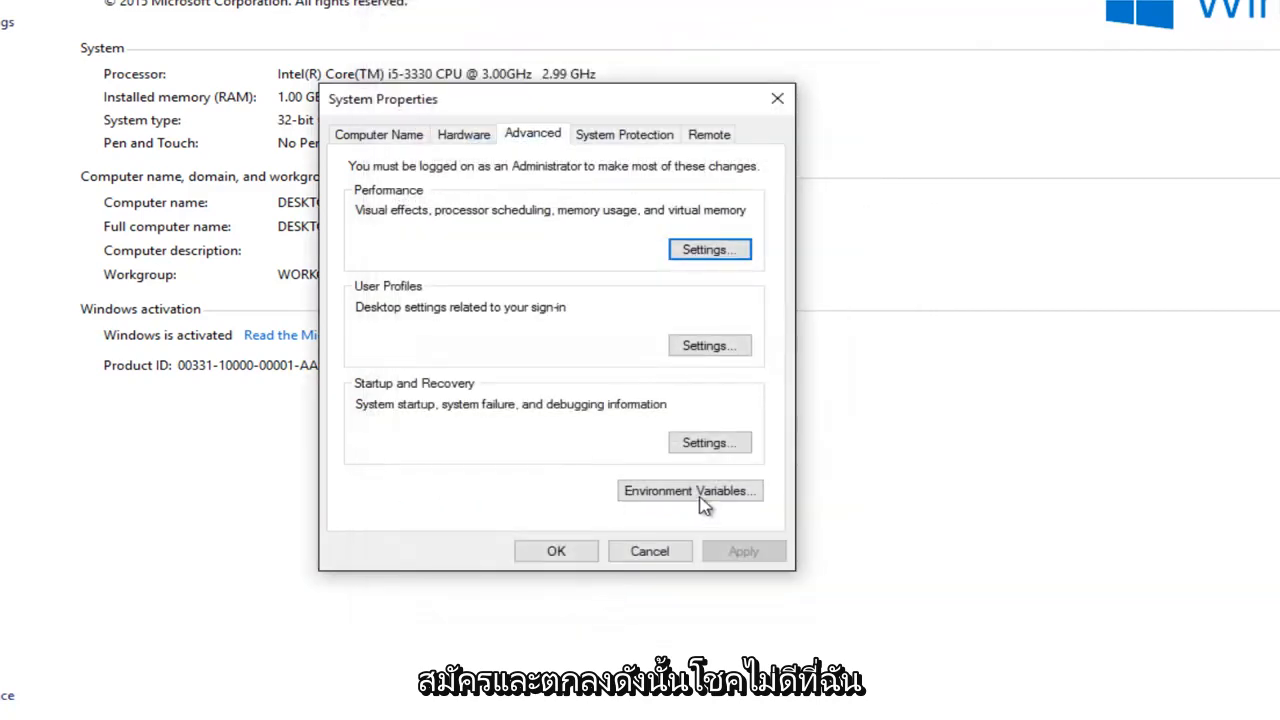
pyautogui.click(708, 249)
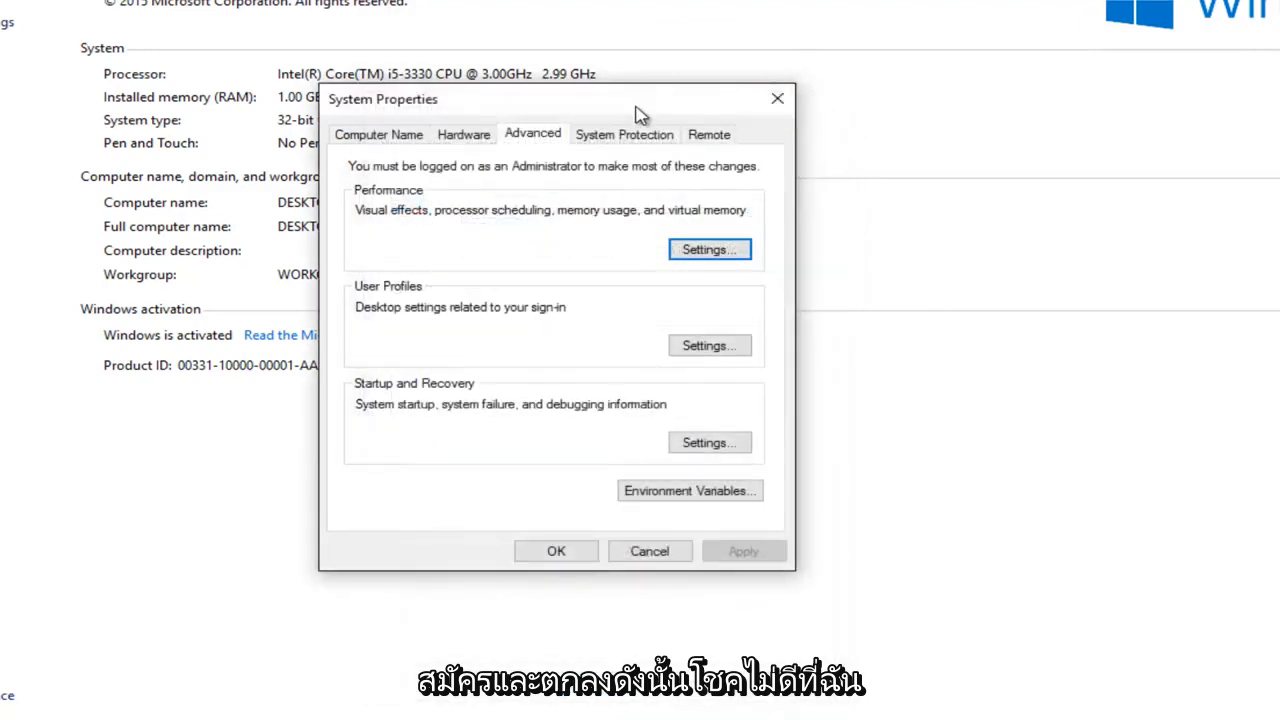
pyautogui.moveTo(640, 99); pyautogui.dragTo(557, 62)
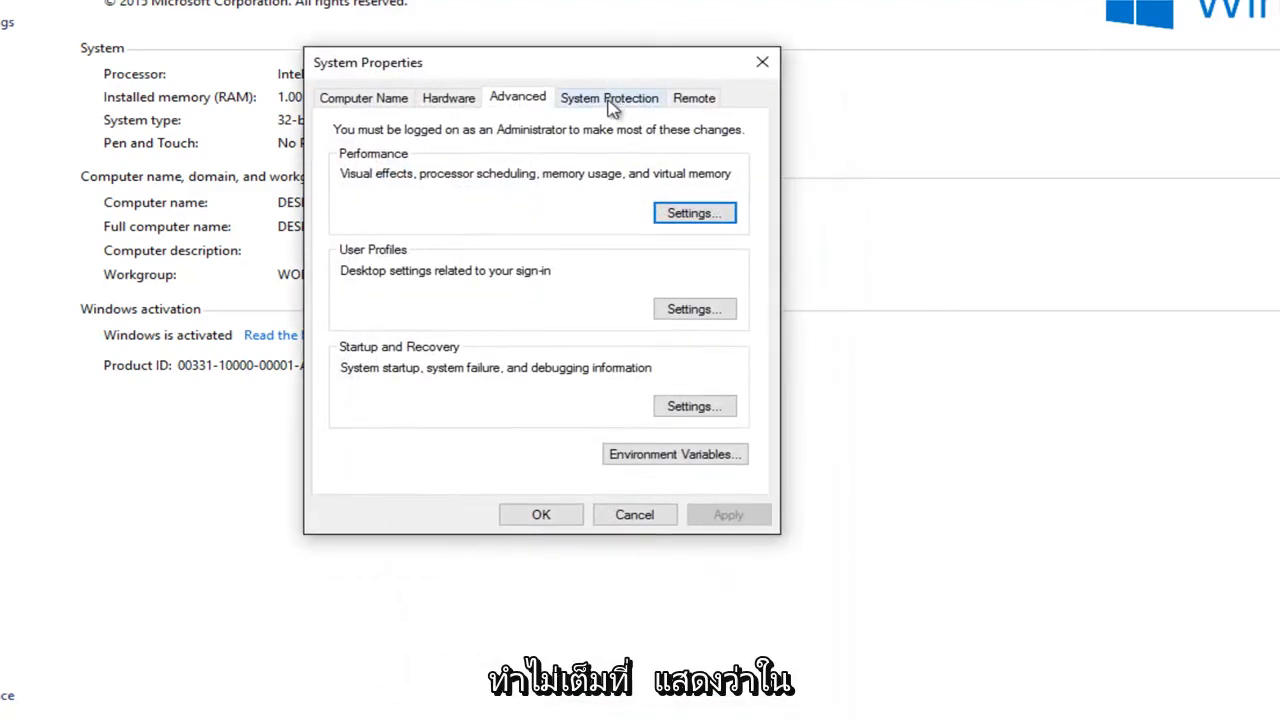